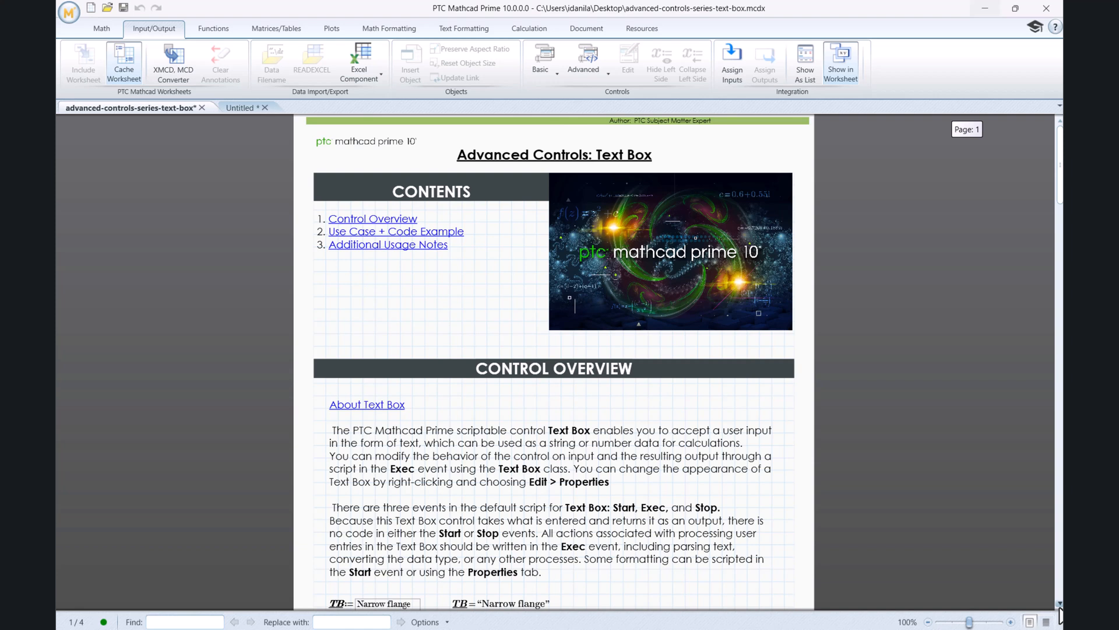
- Scroll down to the Narrow flange TB and 25.6 TBs text box examples
{"action": "scroll", "scroll_direction": "down", "scroll_amount": 3}
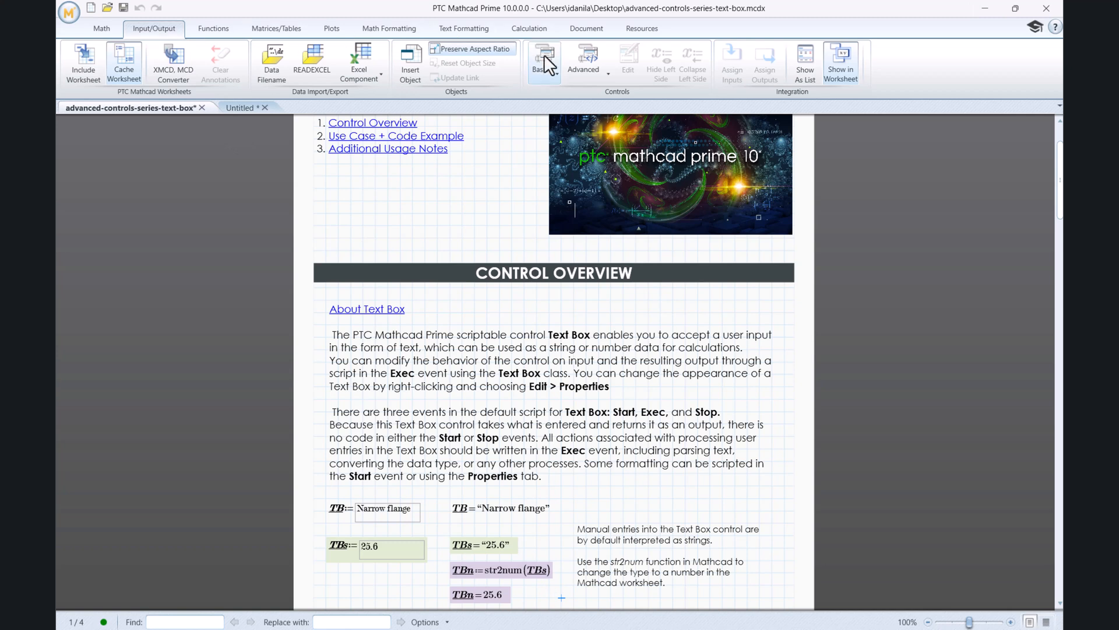
- View the default Text Box script from Input/Output > Advanced, then close it
{"action": "left_click", "coordinate": [583, 61]}
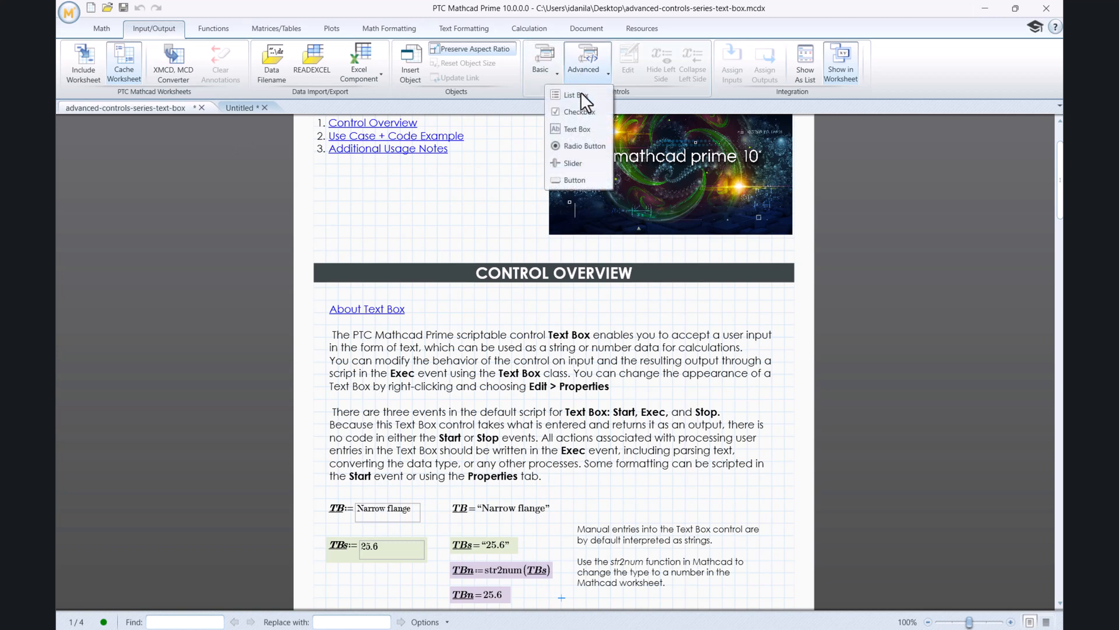
{"action": "mouse_move", "coordinate": [592, 137]}
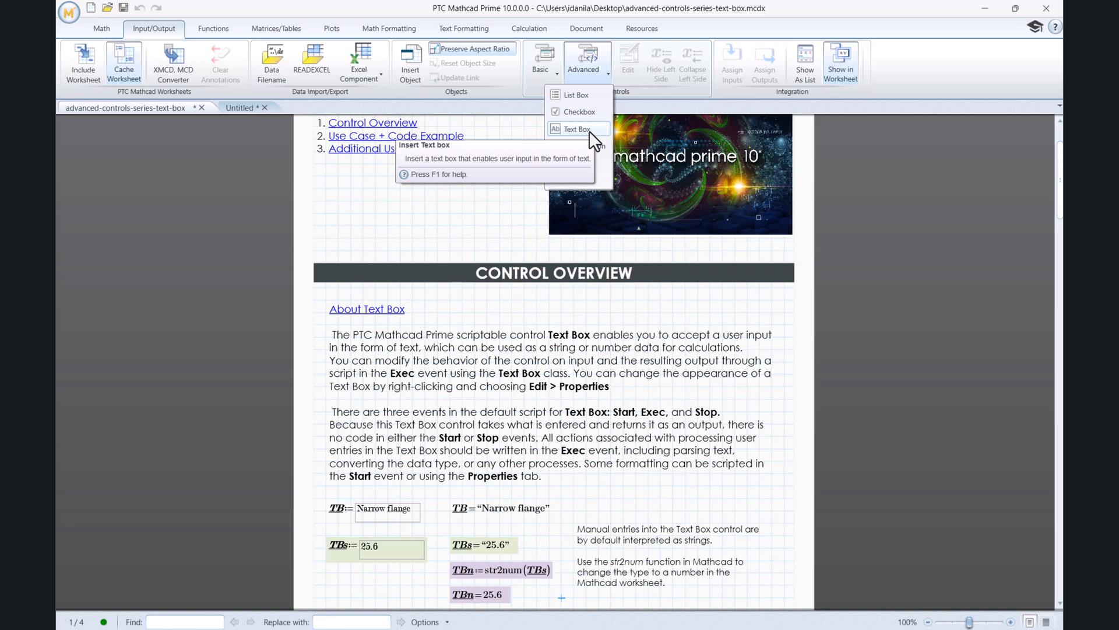
{"action": "left_click", "coordinate": [577, 129]}
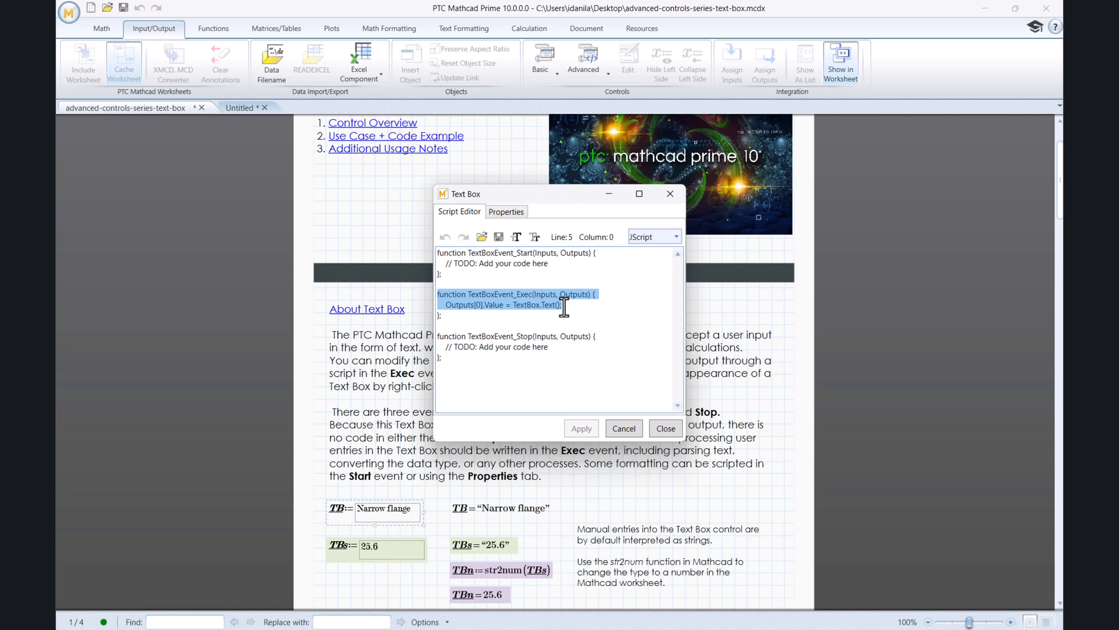
{"action": "left_click", "coordinate": [666, 428]}
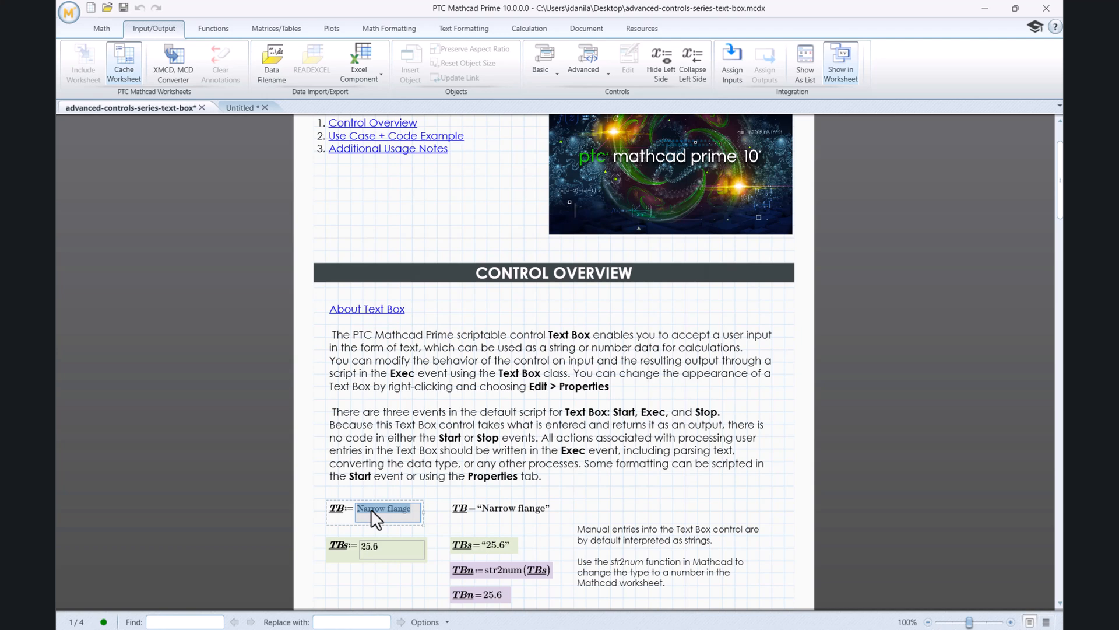
- Inspect the Narrow flange text box's script via Edit and close it unchanged
{"action": "right_click", "coordinate": [377, 509]}
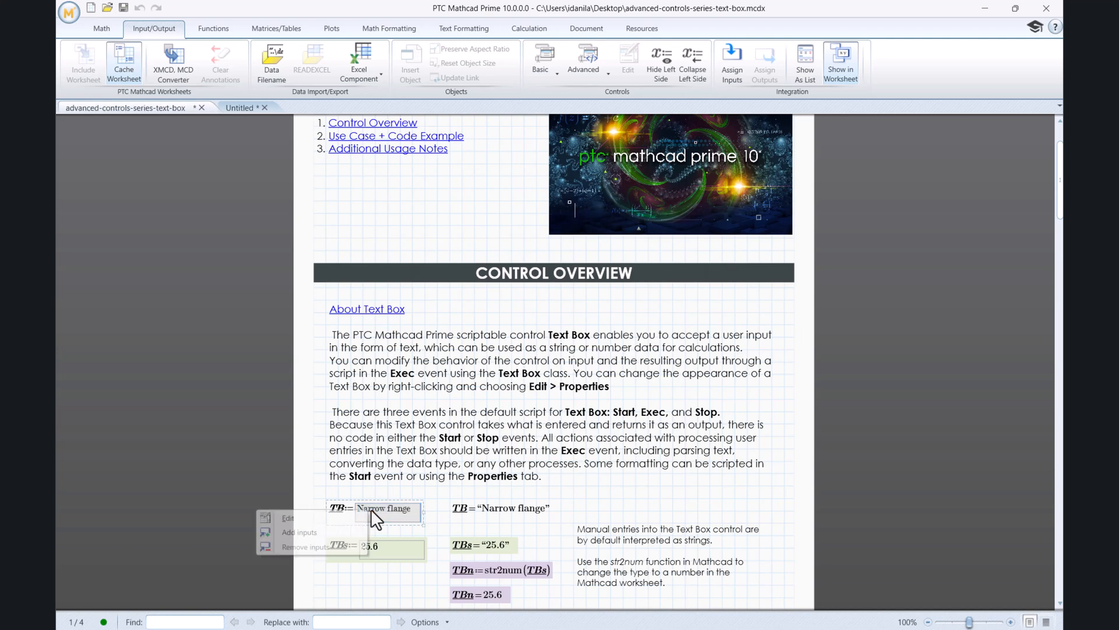
{"action": "left_click", "coordinate": [288, 518]}
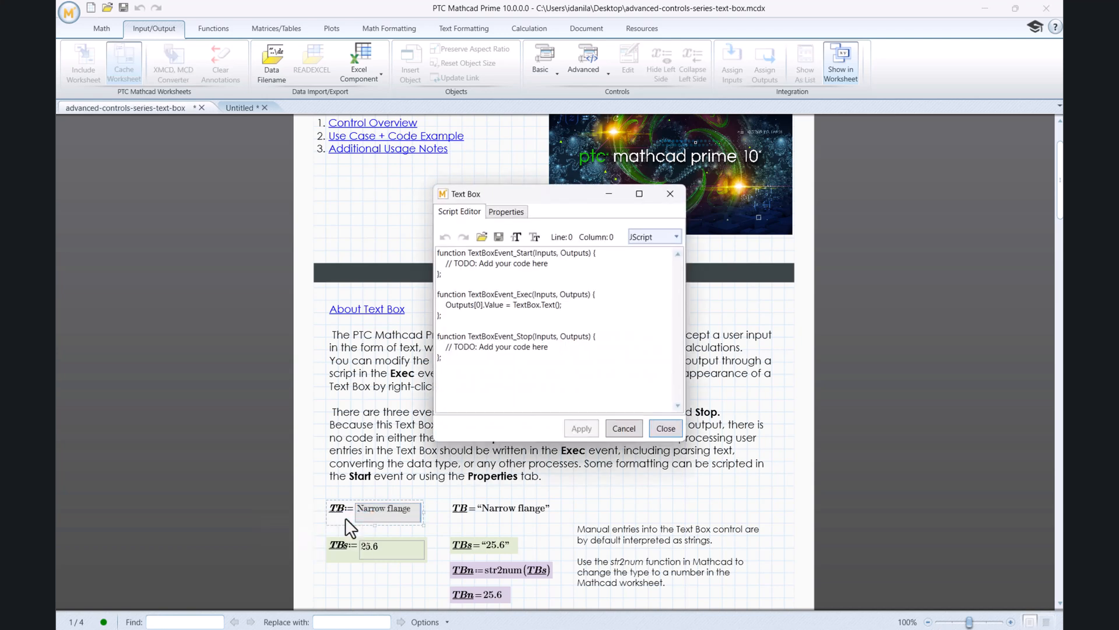
{"action": "left_click", "coordinate": [506, 211]}
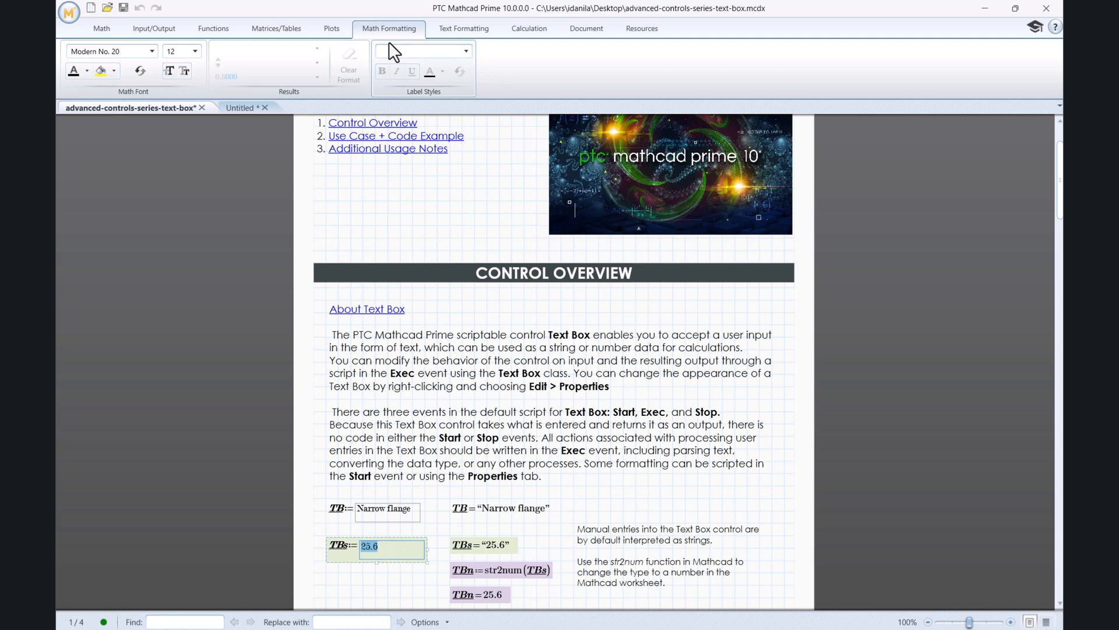
{"action": "left_click", "coordinate": [152, 51]}
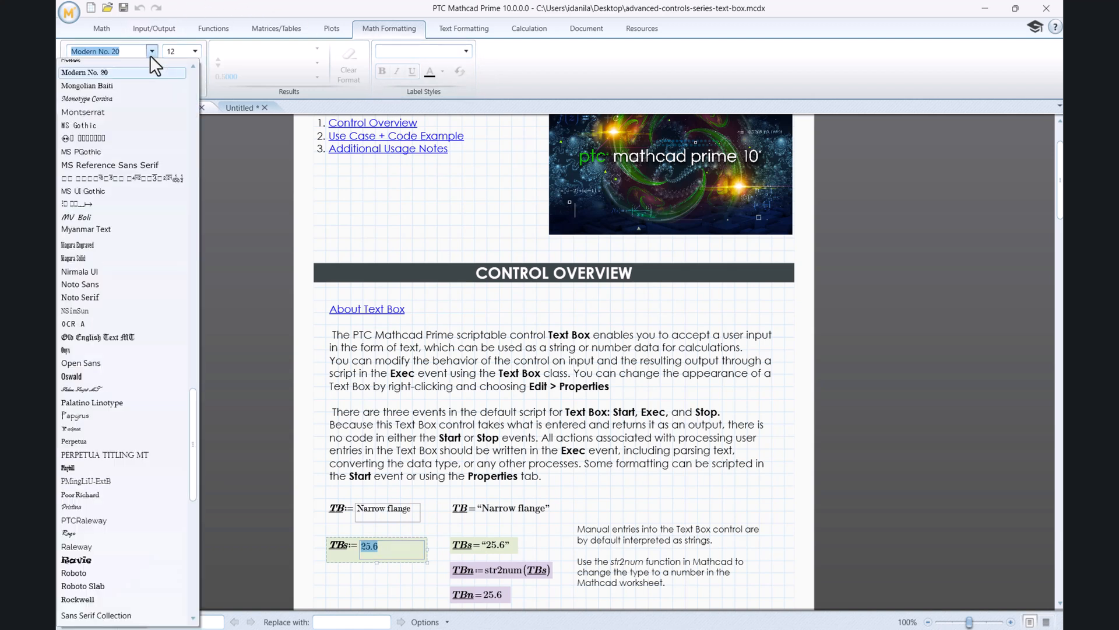
{"action": "left_click", "coordinate": [112, 70]}
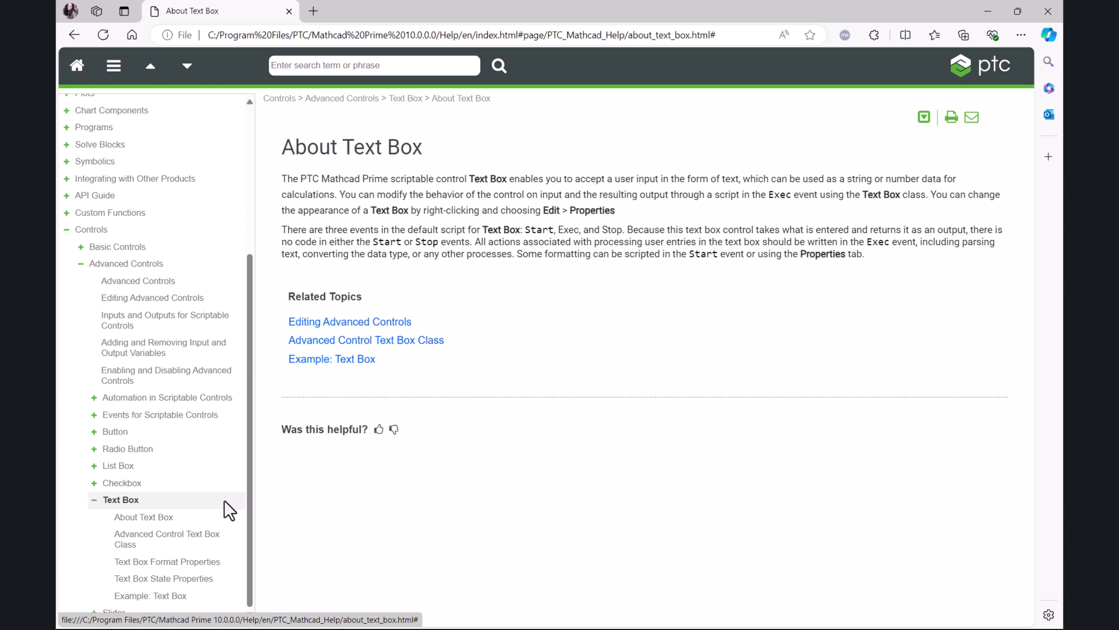
{"action": "mouse_move", "coordinate": [350, 370]}
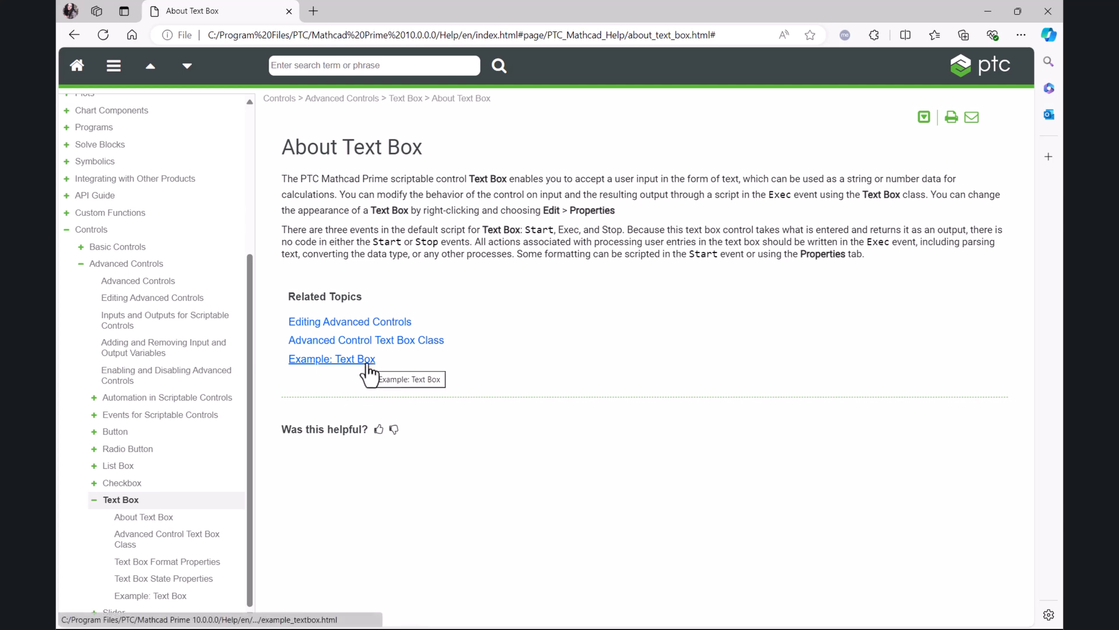
- View the Example: Text Box help page, then return to the text box tutorial worksheet
{"action": "left_click", "coordinate": [331, 359]}
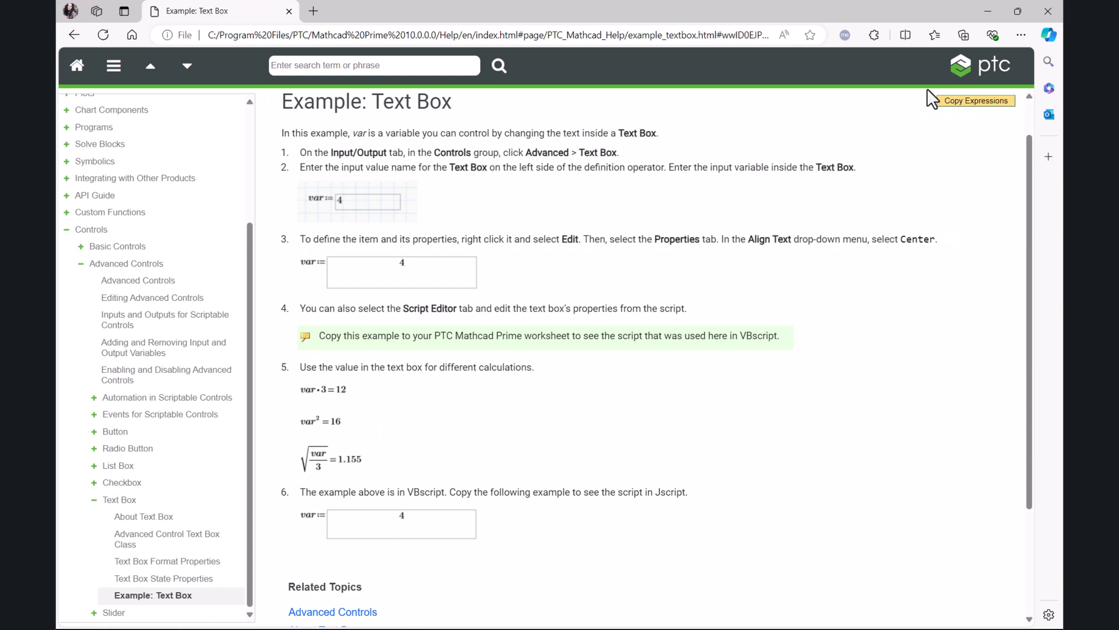
{"action": "mouse_move", "coordinate": [961, 103]}
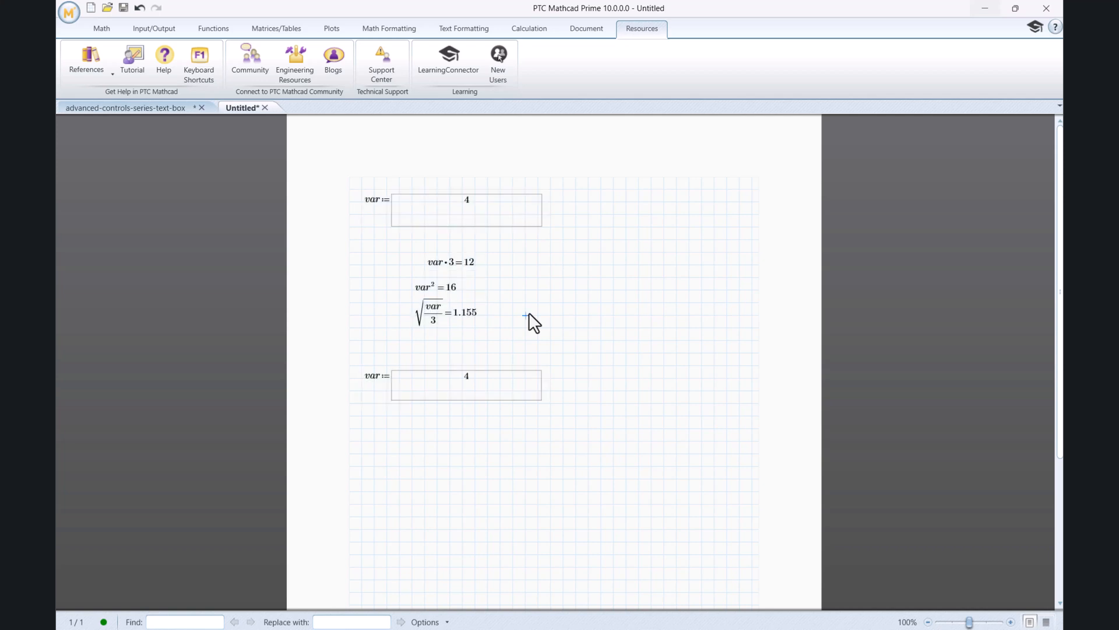
{"action": "left_click", "coordinate": [124, 107]}
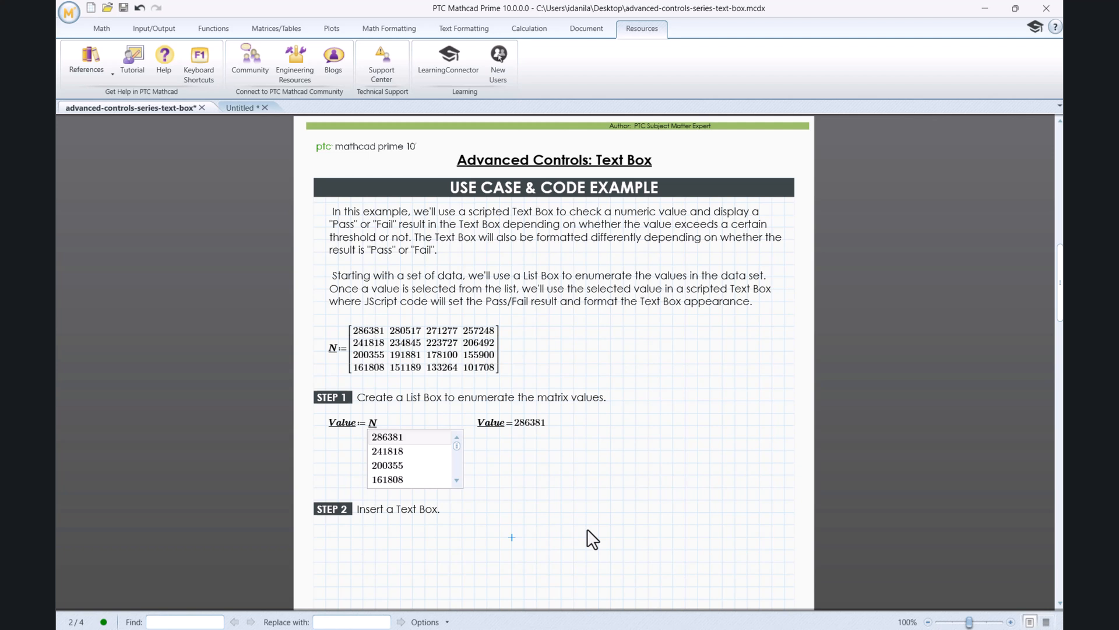
- Select matrix N and the Value list box, picking 241818 and then 200355
{"action": "left_click", "coordinate": [414, 348]}
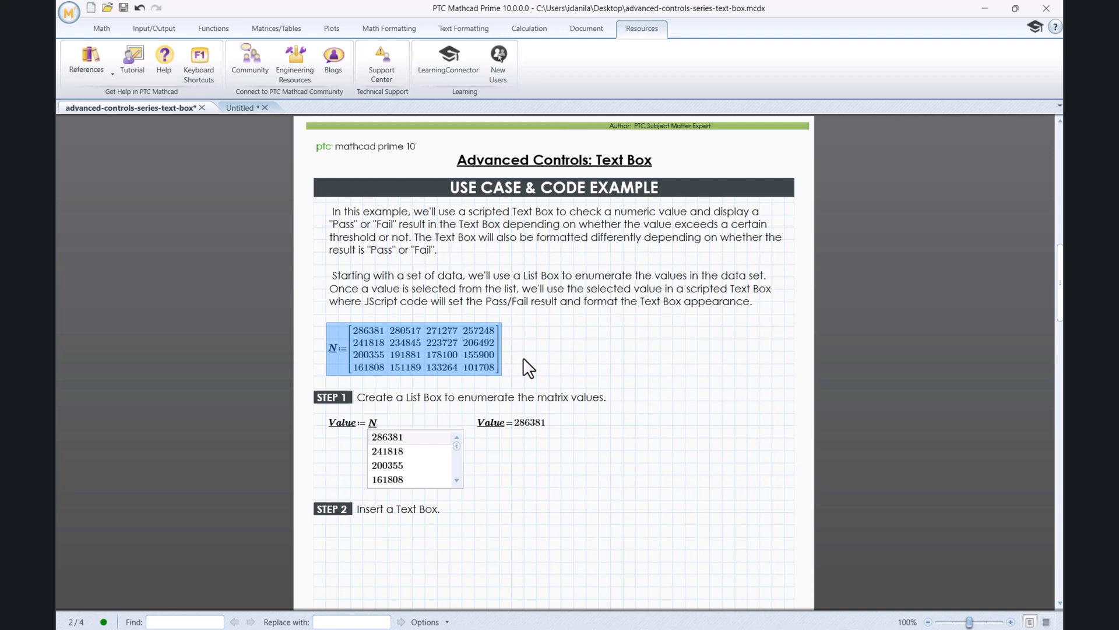
{"action": "left_click", "coordinate": [501, 491]}
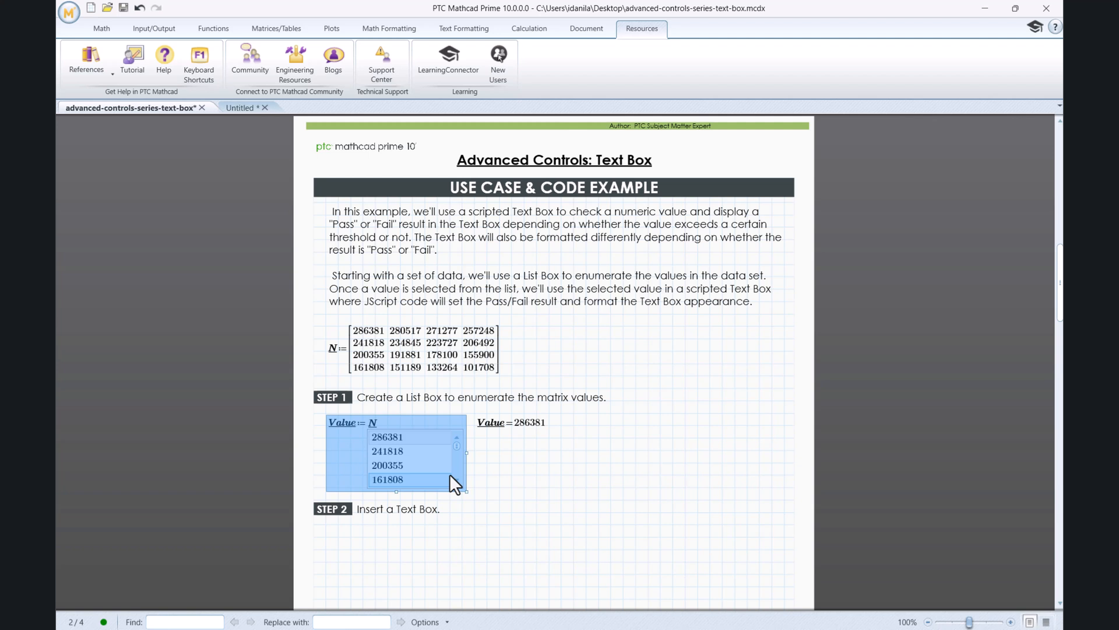
{"action": "left_click", "coordinate": [387, 450]}
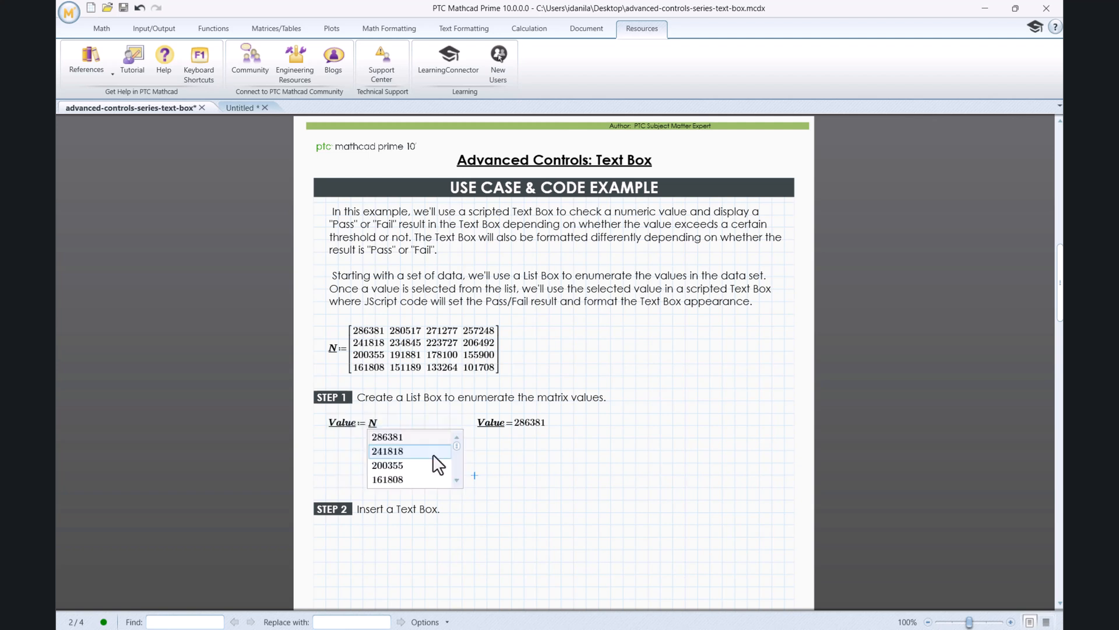
{"action": "left_click", "coordinate": [389, 451]}
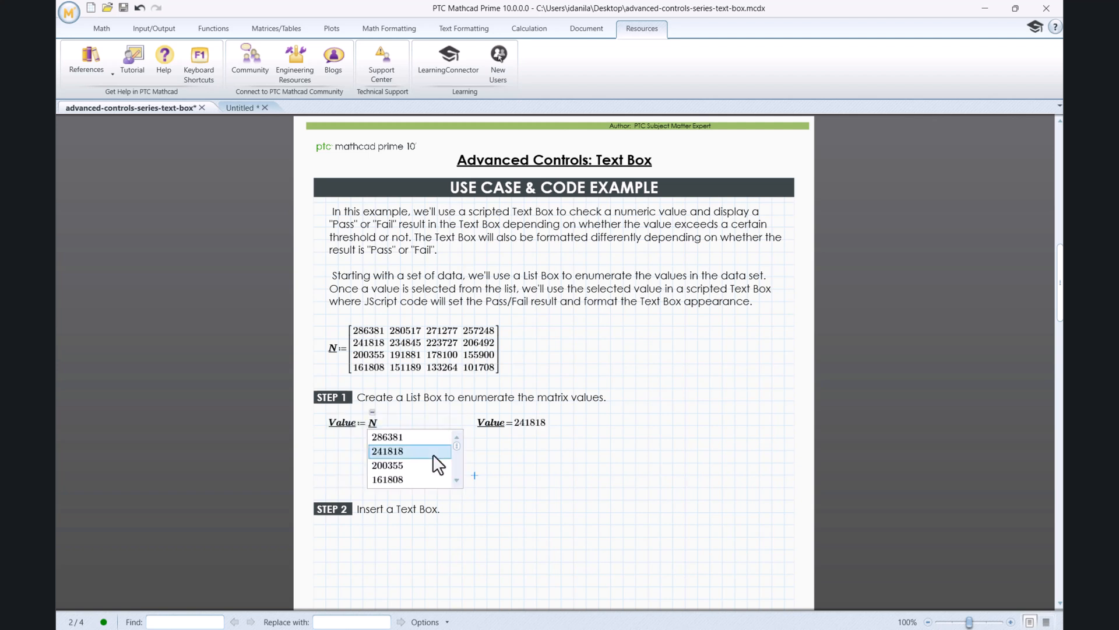
{"action": "left_click", "coordinate": [404, 465]}
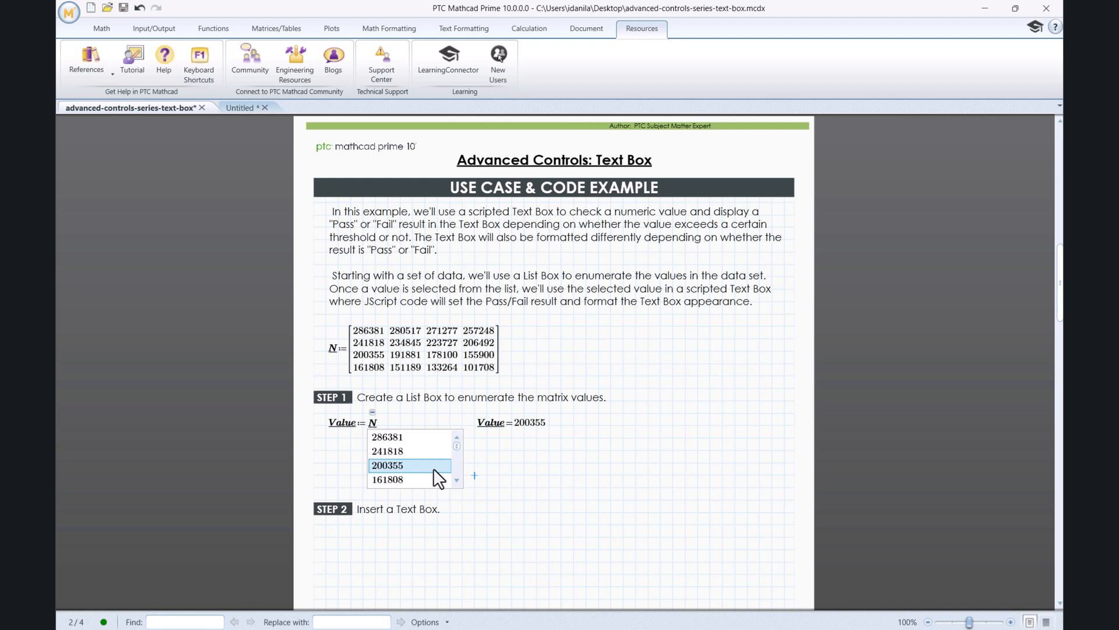
{"action": "left_click", "coordinate": [153, 28]}
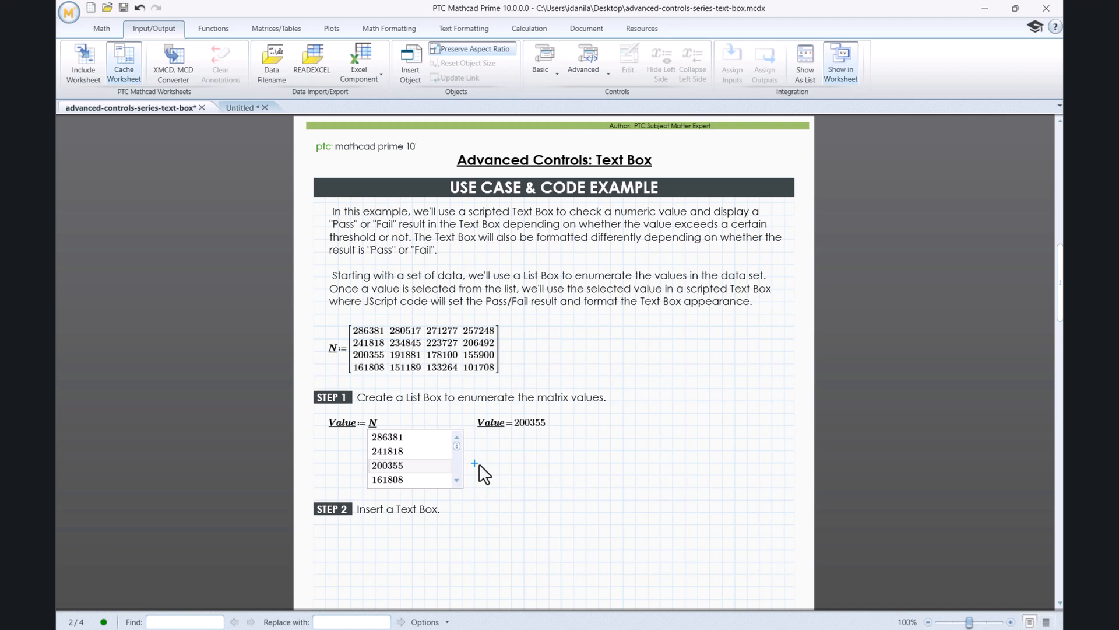
{"action": "mouse_move", "coordinate": [401, 392]}
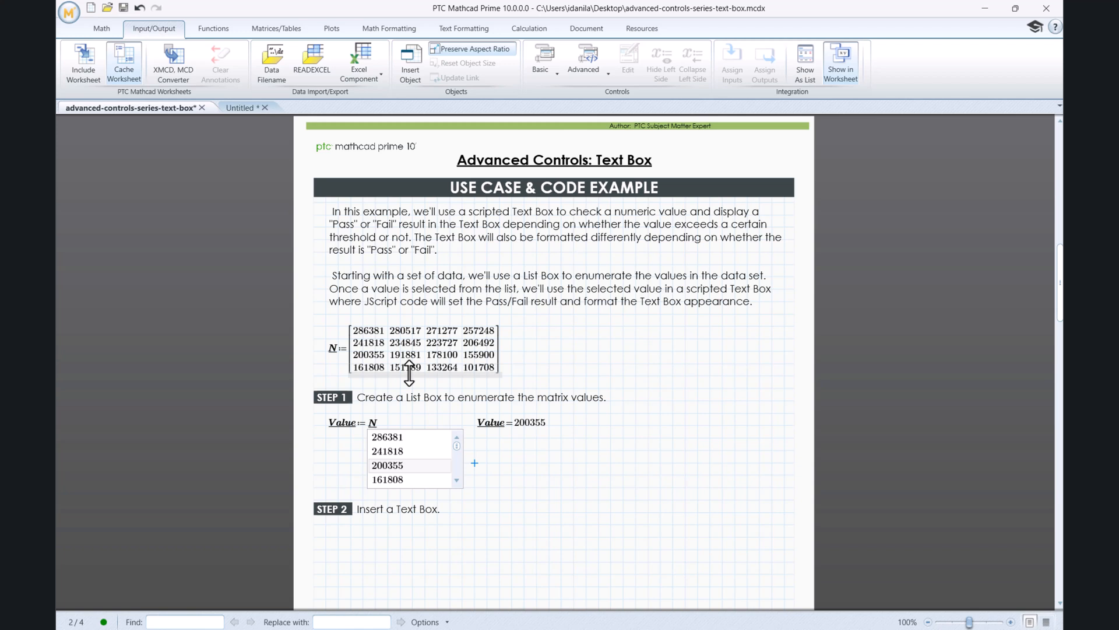
{"action": "left_click", "coordinate": [339, 422]}
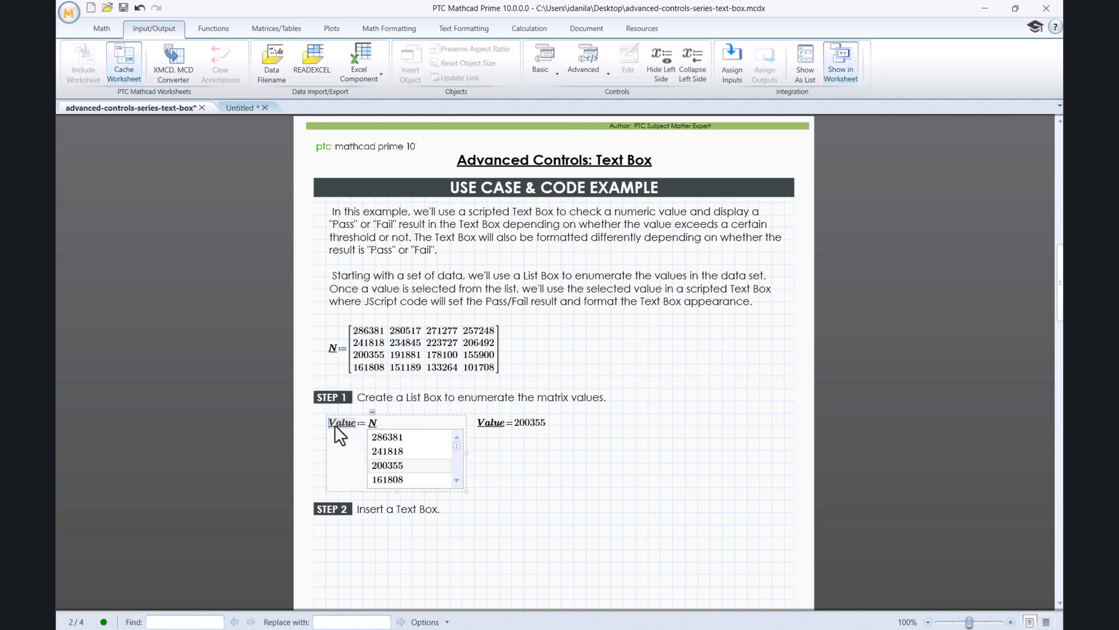
{"action": "mouse_move", "coordinate": [386, 454]}
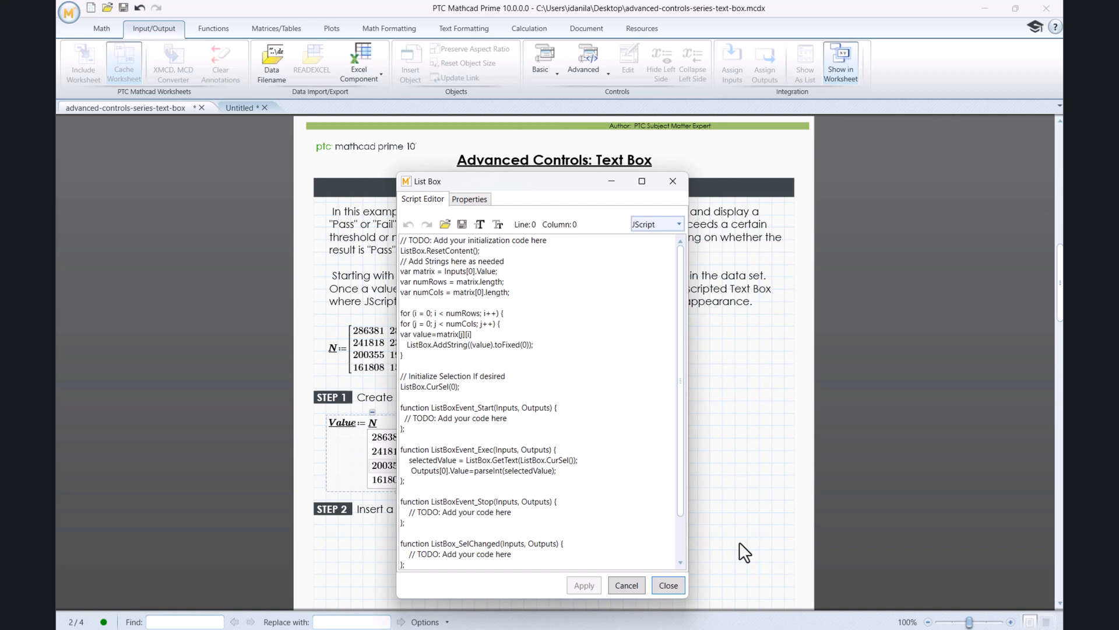
{"action": "left_click", "coordinate": [668, 585]}
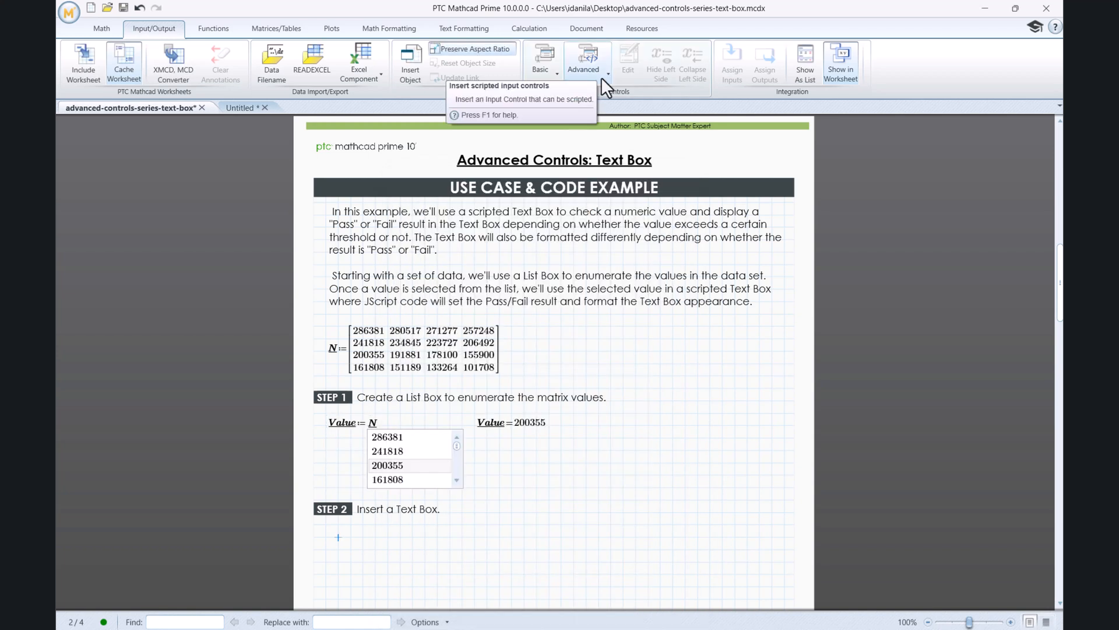
- Add a Text Box control below Step 2 and open its script for editing
{"action": "left_click", "coordinate": [588, 62]}
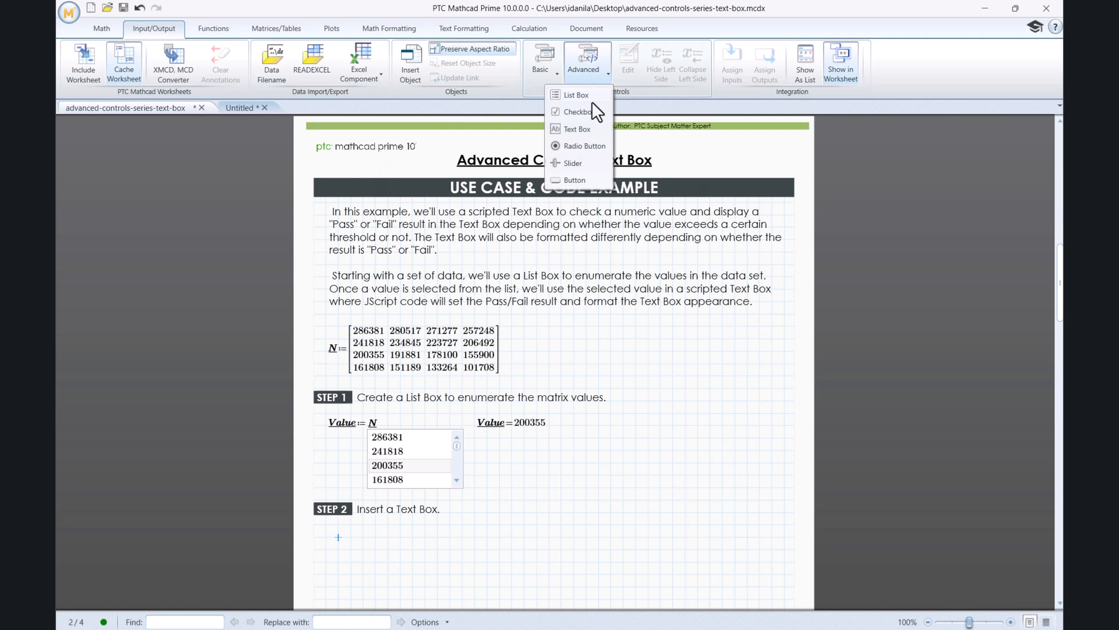
{"action": "left_click", "coordinate": [577, 129]}
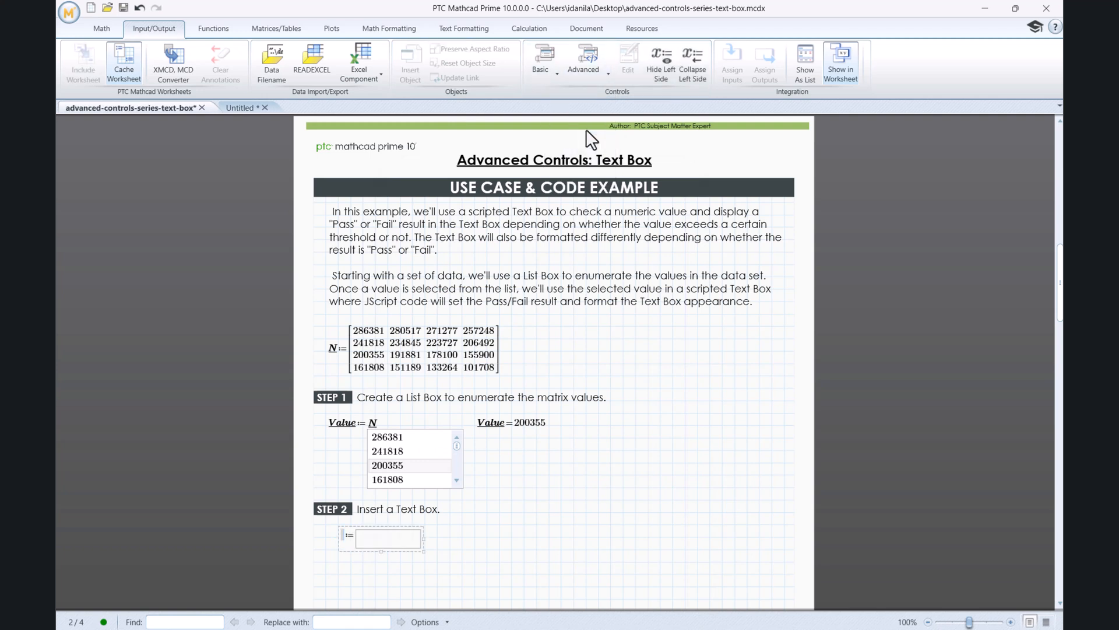
{"action": "left_click", "coordinate": [386, 539]}
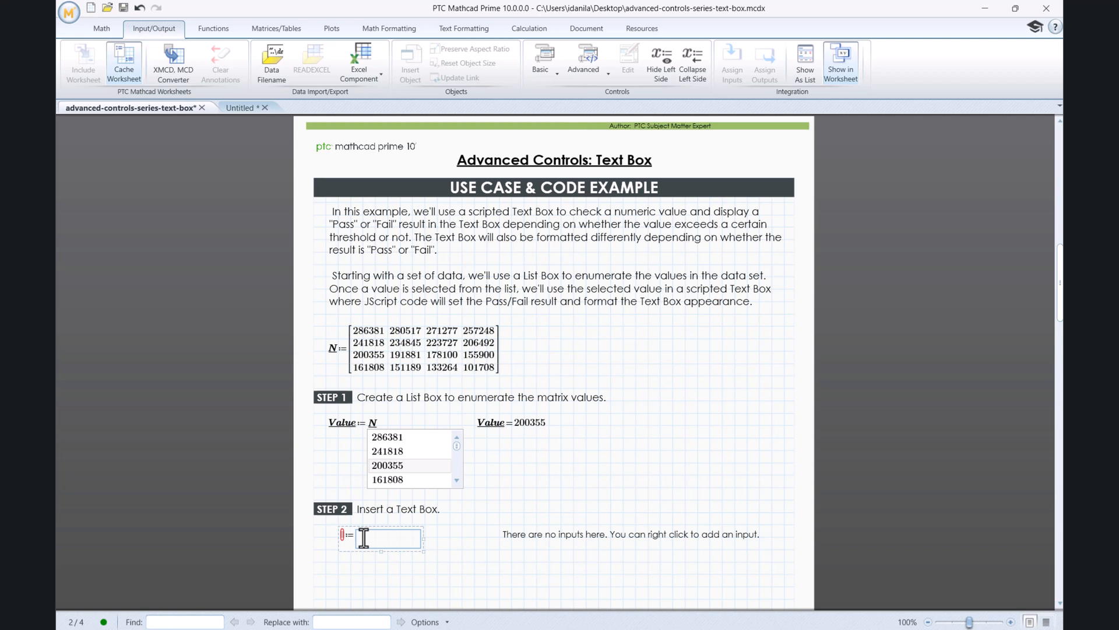
{"action": "right_click", "coordinate": [379, 538]}
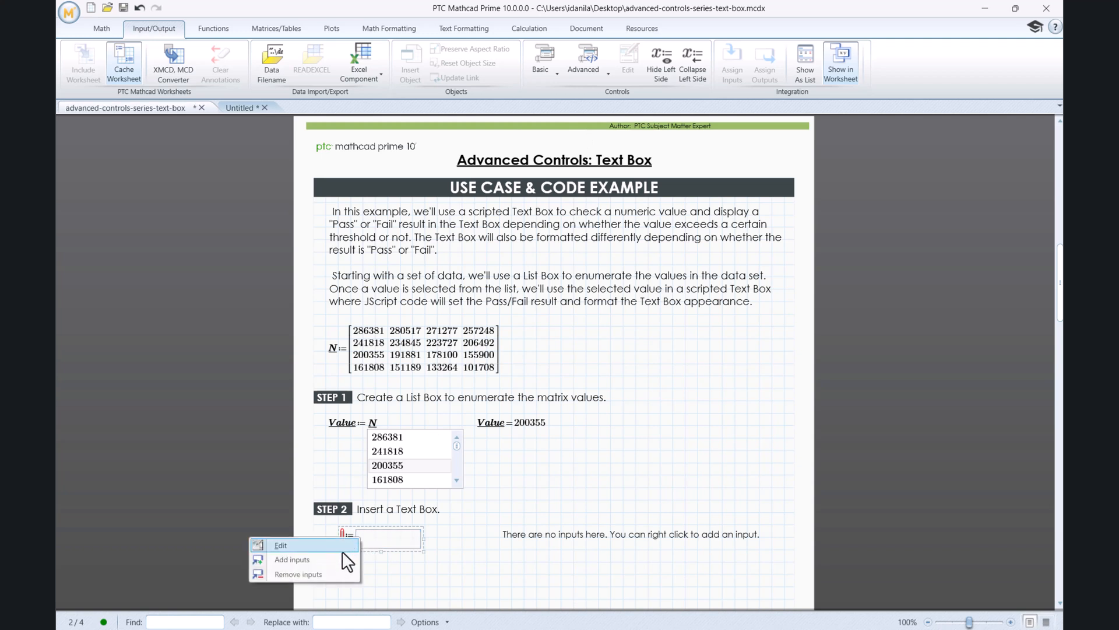
{"action": "left_click", "coordinate": [280, 544]}
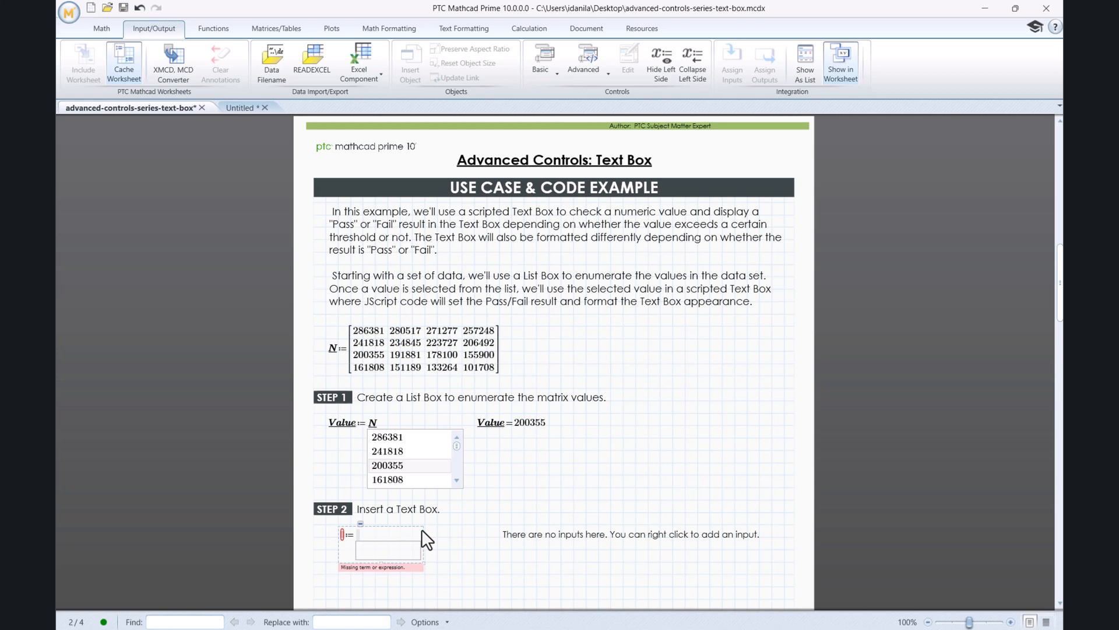
{"action": "scroll", "scroll_direction": "down", "scroll_amount": 3}
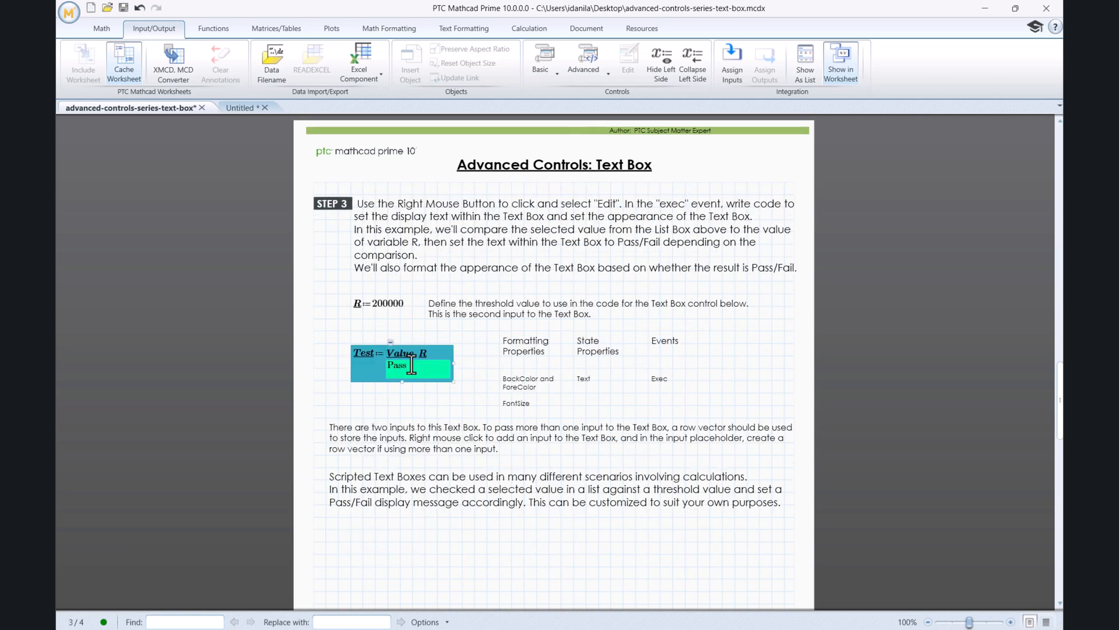
{"action": "right_click", "coordinate": [410, 366]}
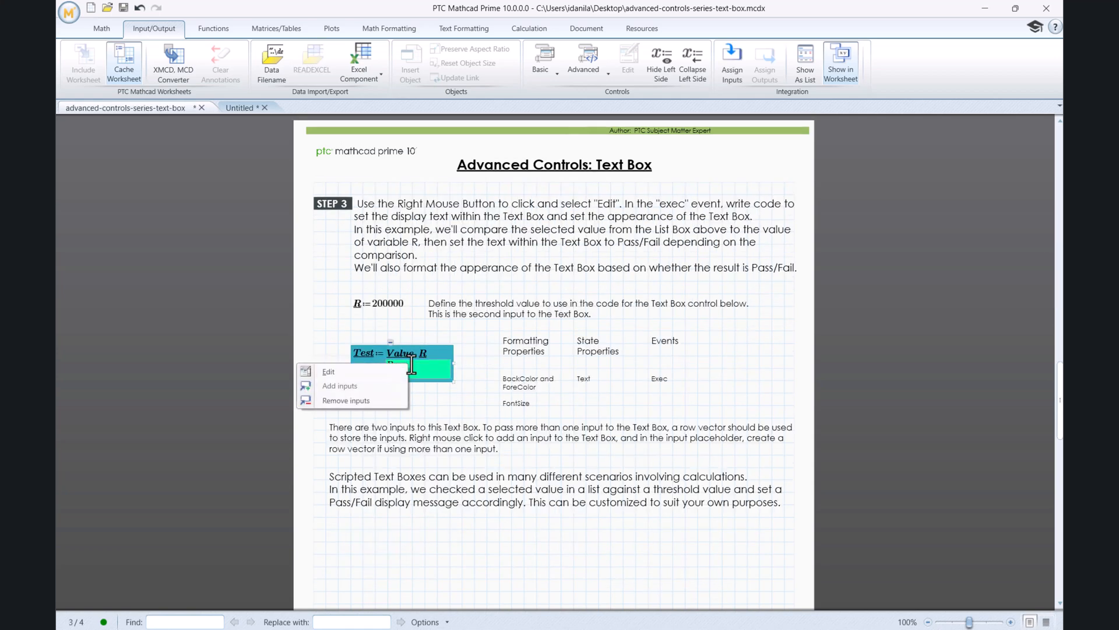
{"action": "left_click", "coordinate": [328, 371]}
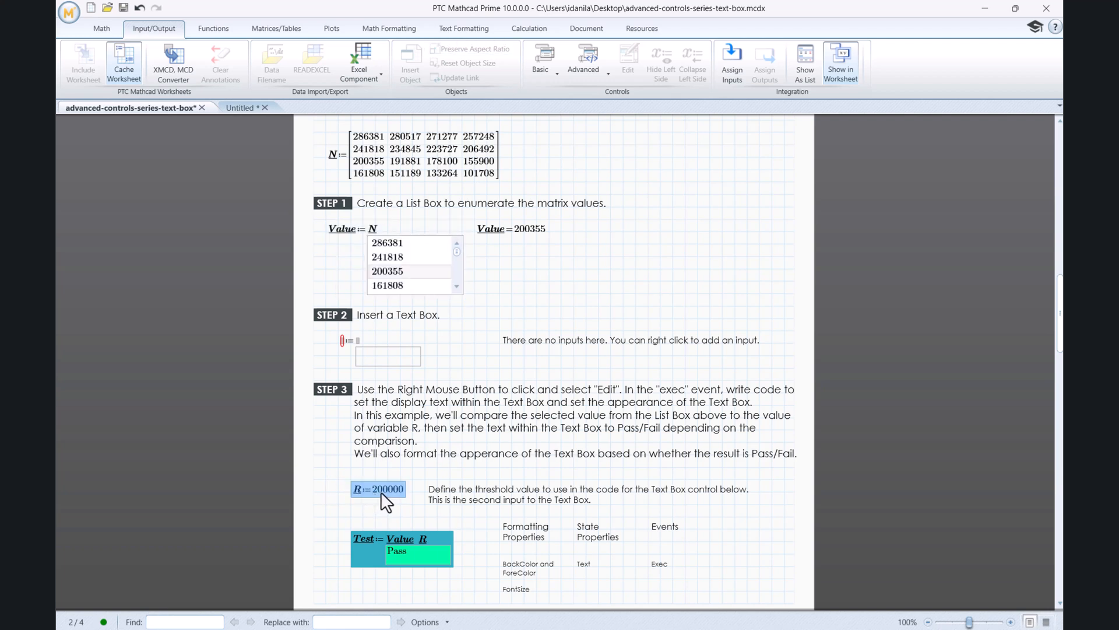
{"action": "mouse_move", "coordinate": [347, 527]}
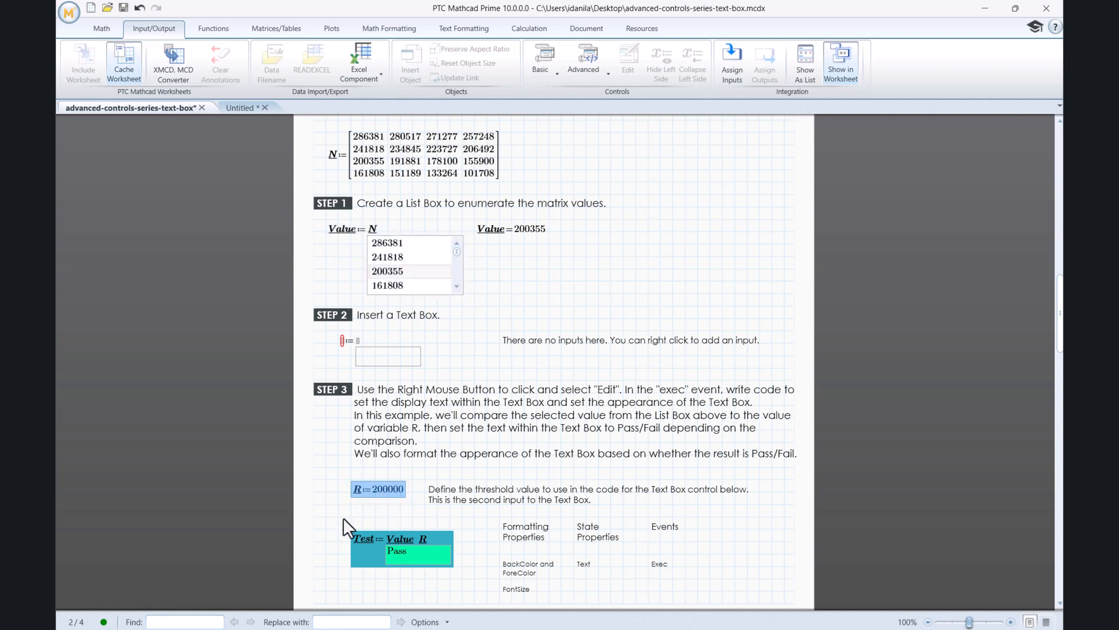
{"action": "mouse_move", "coordinate": [357, 583]}
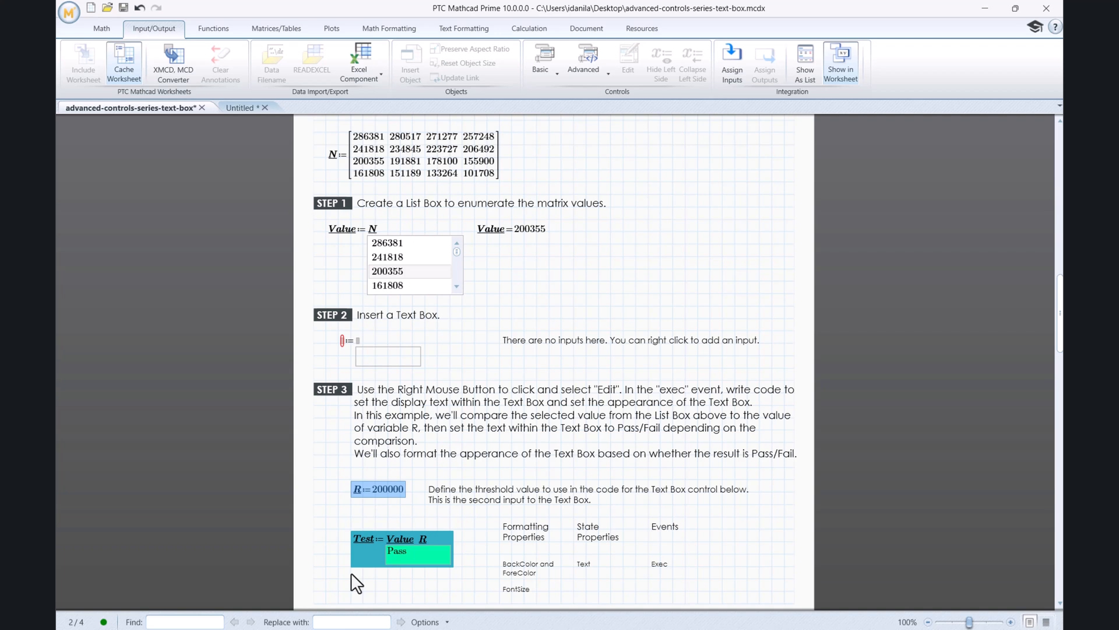
- Pick 161808 in the list box and select the Text Box now showing red Fail
{"action": "left_click", "coordinate": [387, 285]}
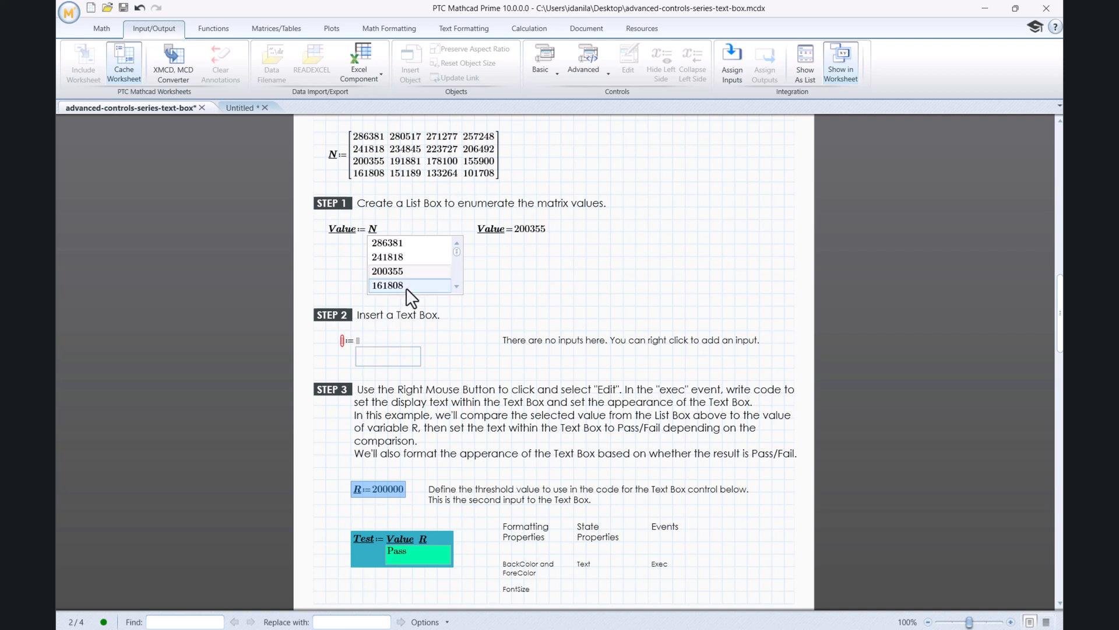
{"action": "left_click", "coordinate": [399, 286]}
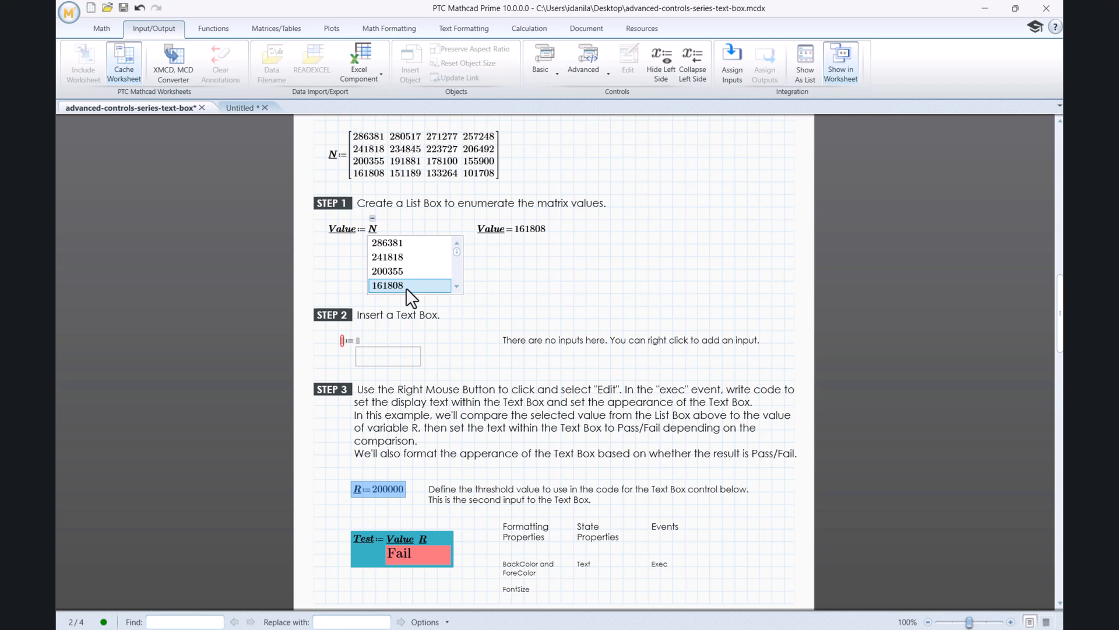
{"action": "mouse_move", "coordinate": [403, 363]}
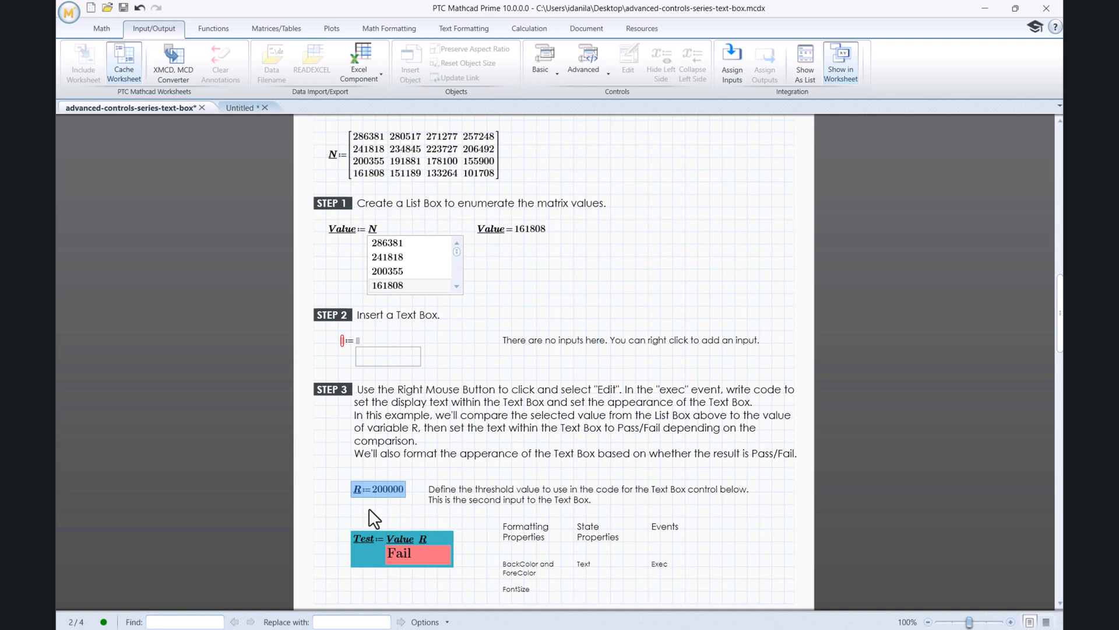
{"action": "mouse_move", "coordinate": [417, 590]}
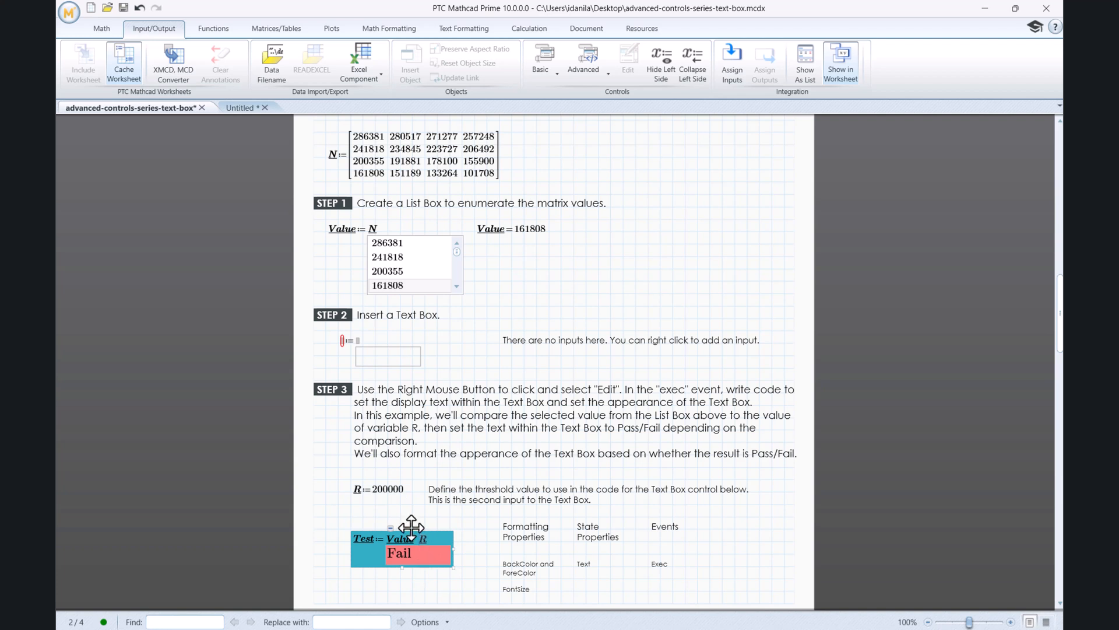
{"action": "mouse_move", "coordinate": [430, 549]}
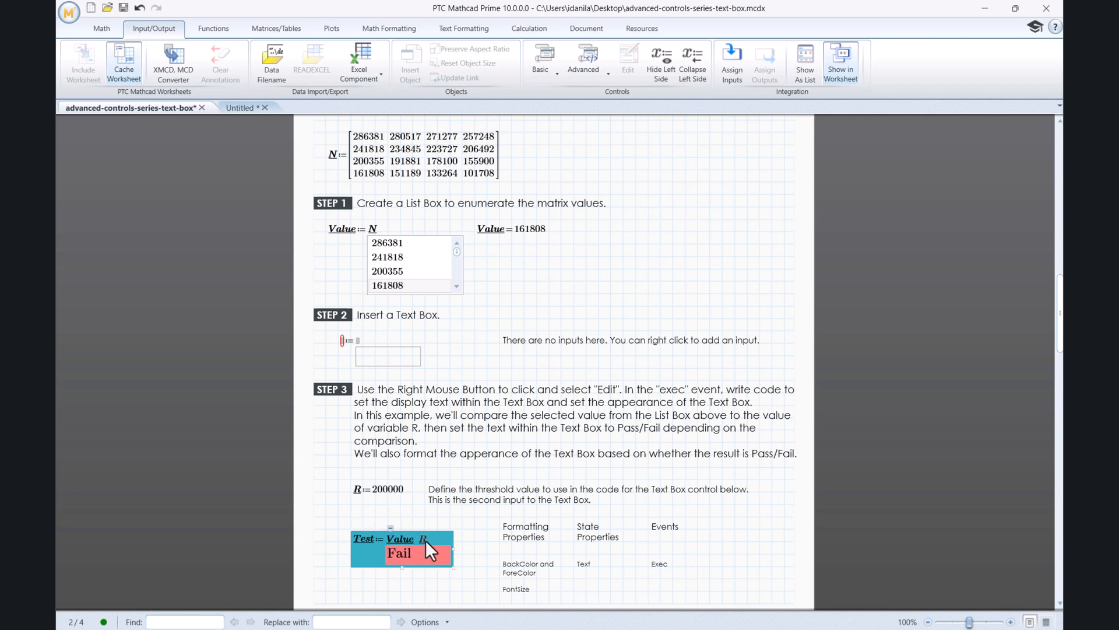
{"action": "left_click", "coordinate": [276, 28]}
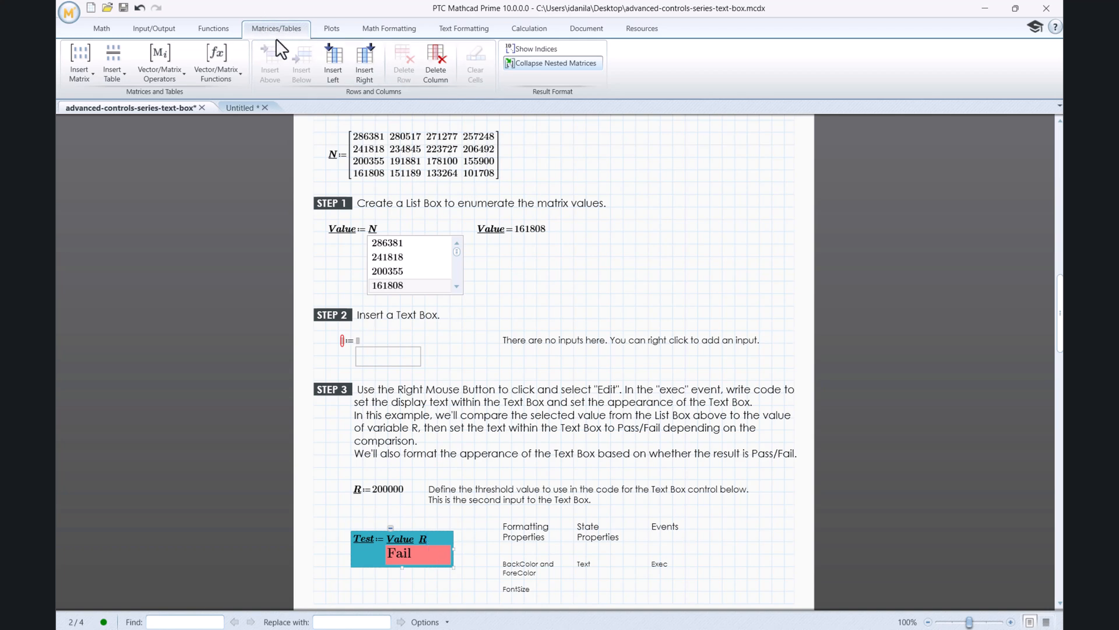
{"action": "mouse_move", "coordinate": [297, 36]}
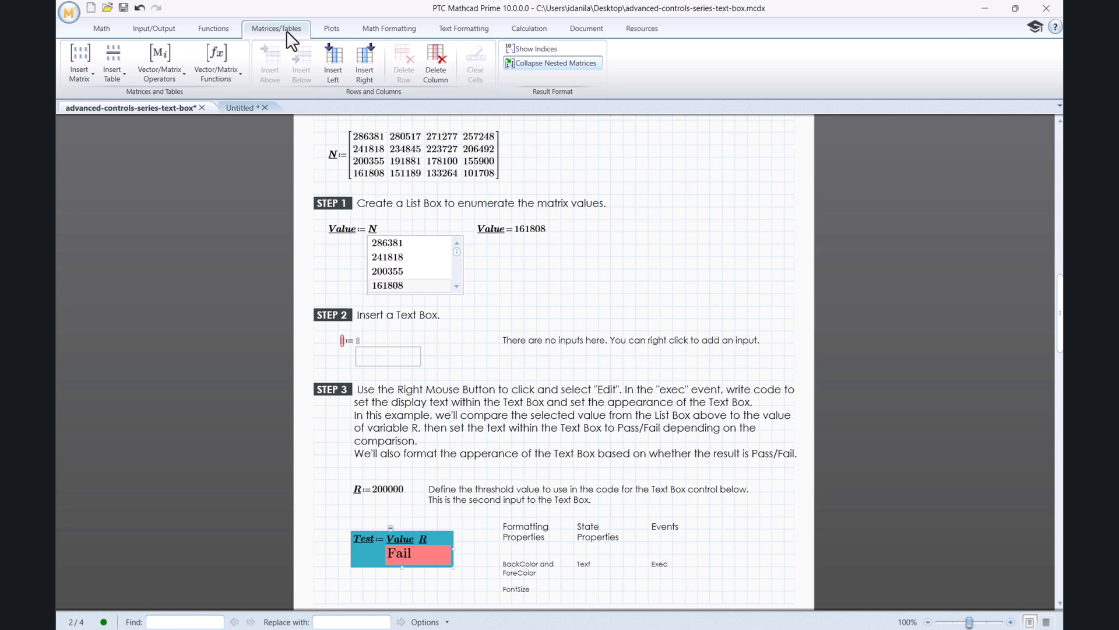
{"action": "mouse_move", "coordinate": [364, 58]}
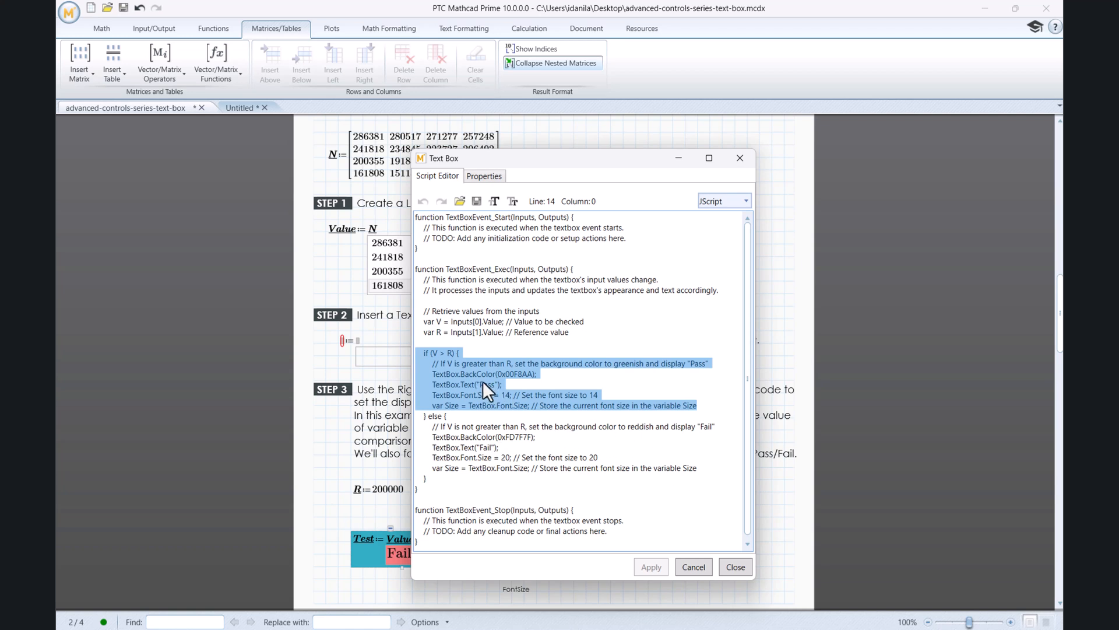
{"action": "mouse_move", "coordinate": [544, 383]}
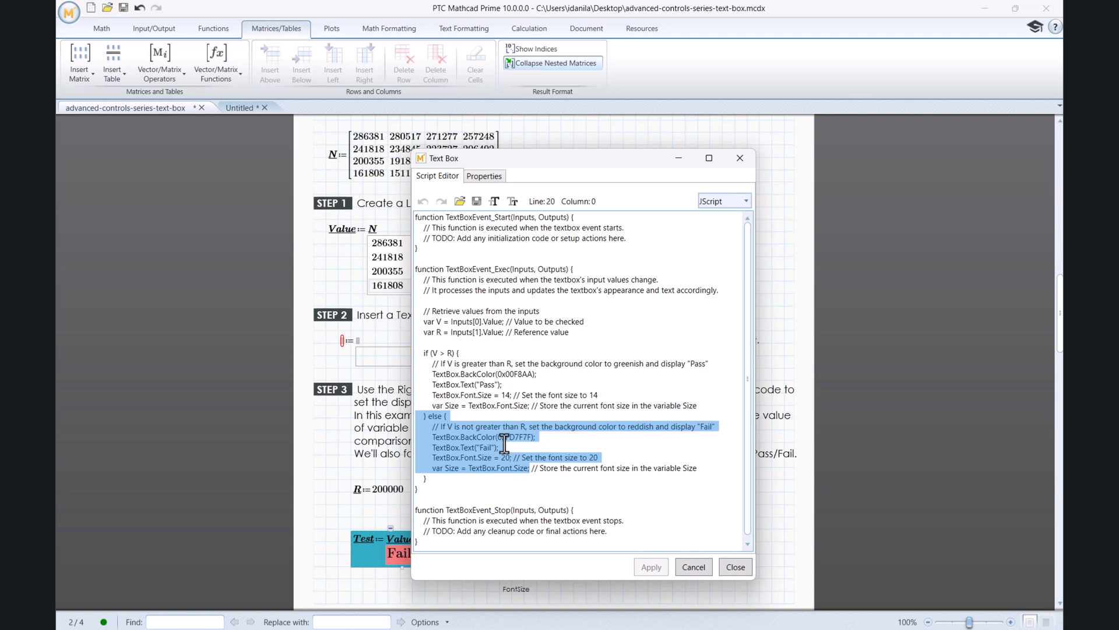
{"action": "left_click", "coordinate": [735, 567]}
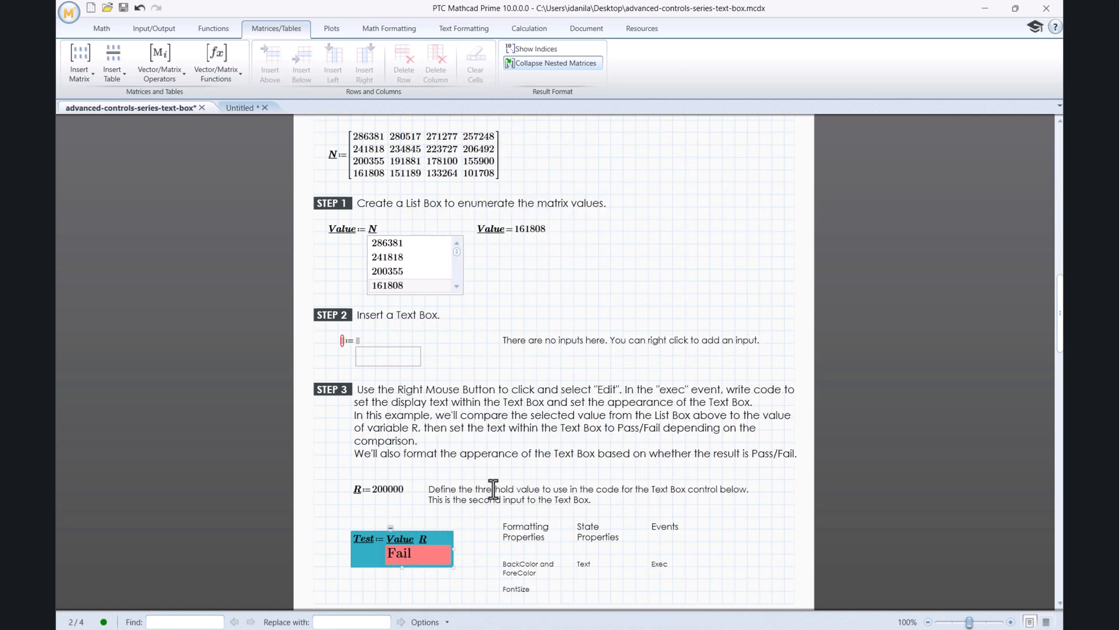
{"action": "mouse_move", "coordinate": [424, 568]}
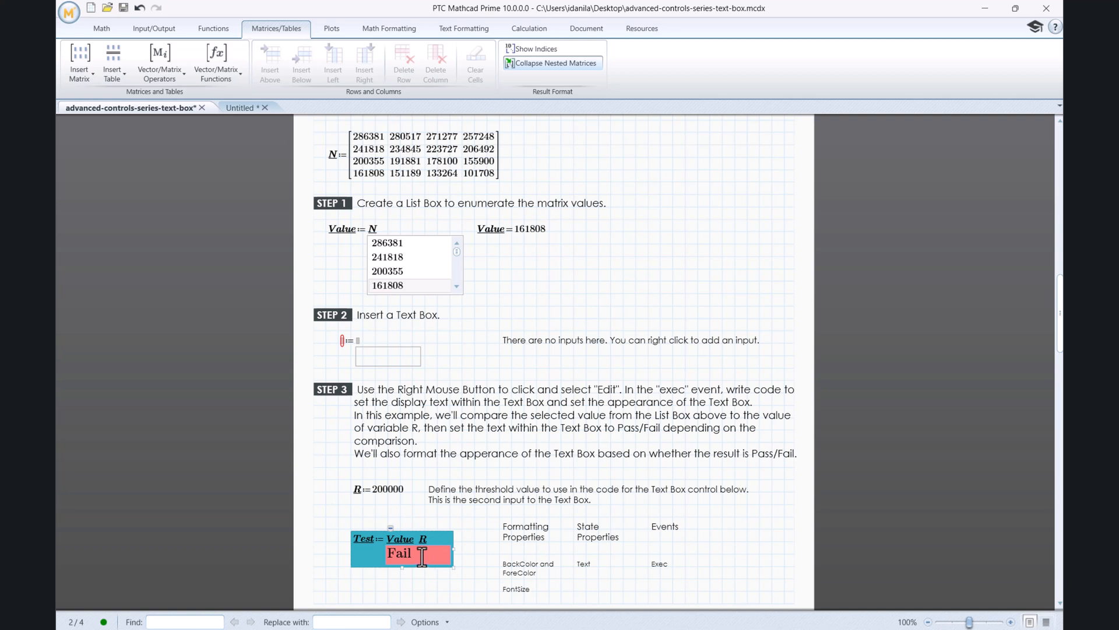
- Try 200355 and 161808 in the list box, ending on 234845 for green Pass
{"action": "left_click", "coordinate": [387, 271]}
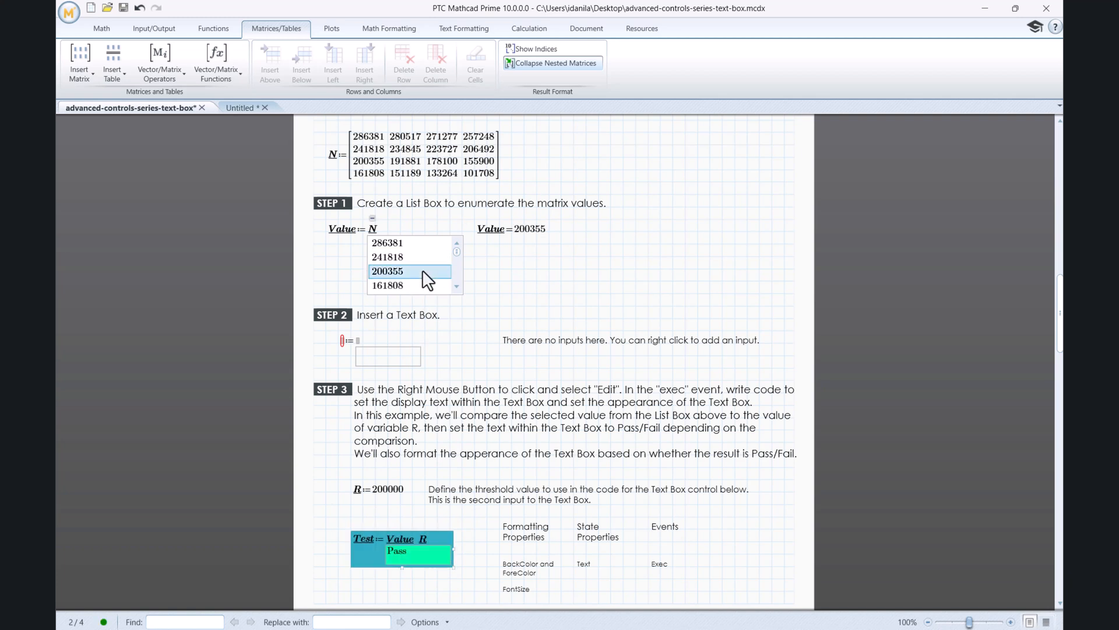
{"action": "left_click", "coordinate": [389, 285]}
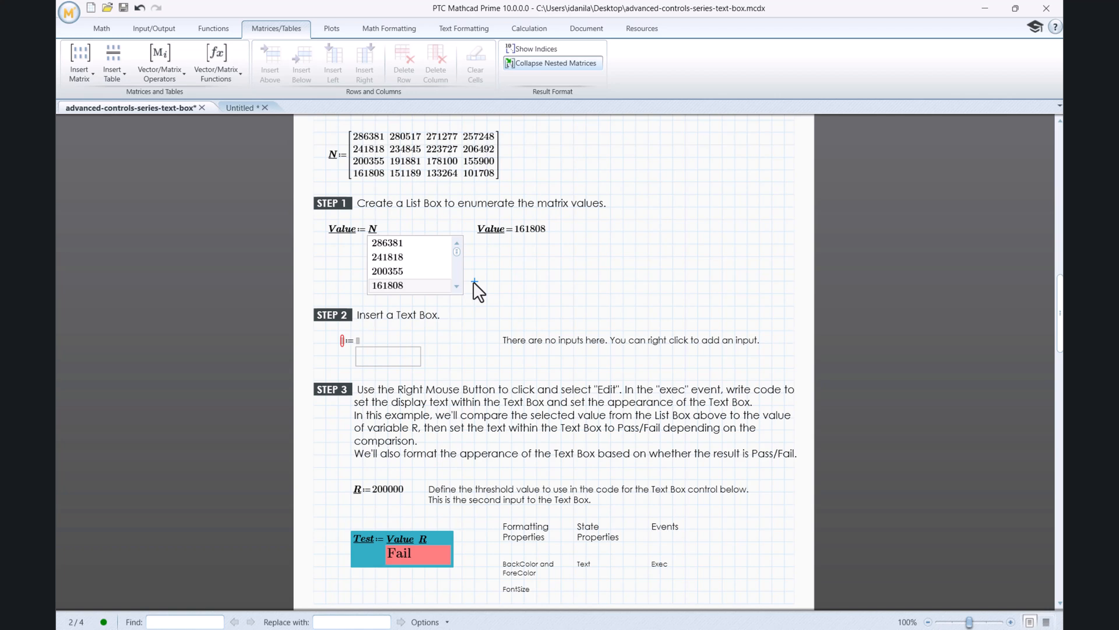
{"action": "left_click", "coordinate": [398, 285]}
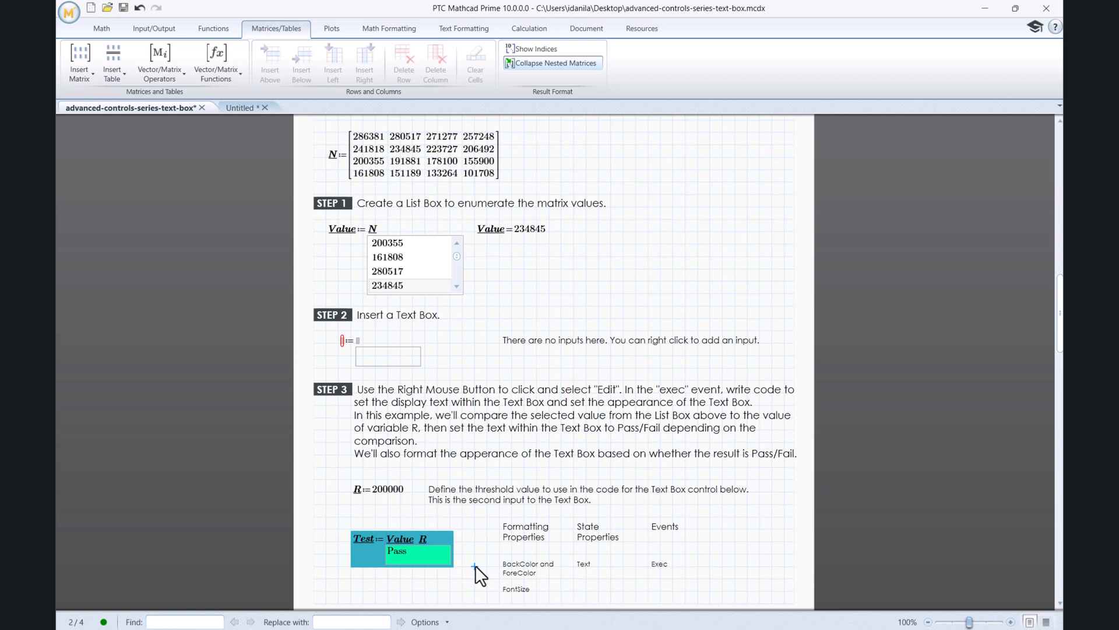
{"action": "left_click", "coordinate": [512, 229]}
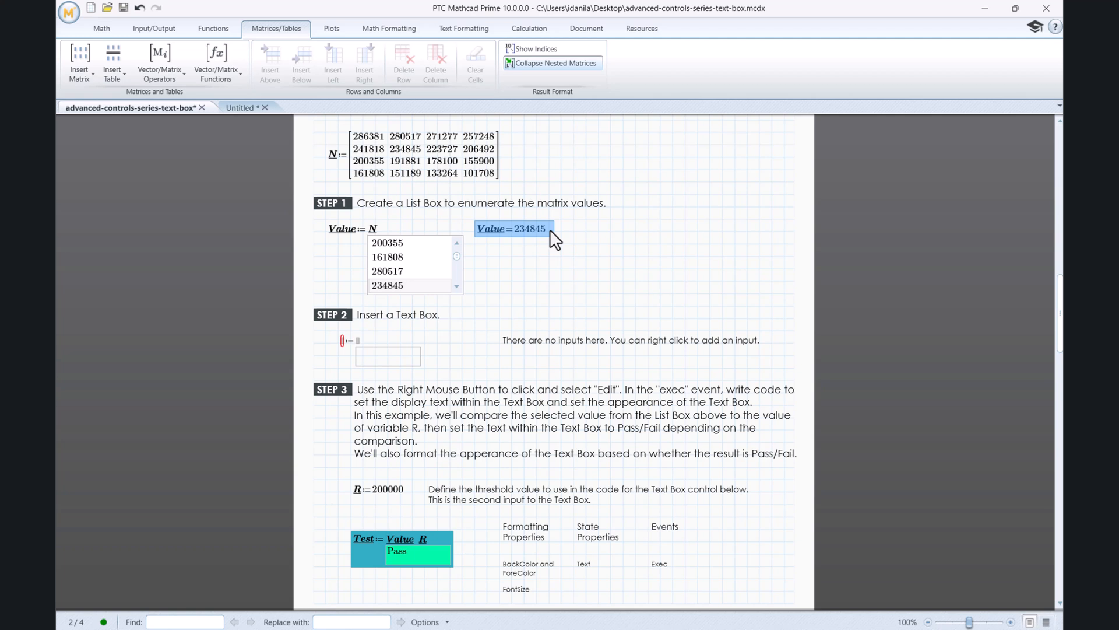
{"action": "left_click", "coordinate": [378, 489]}
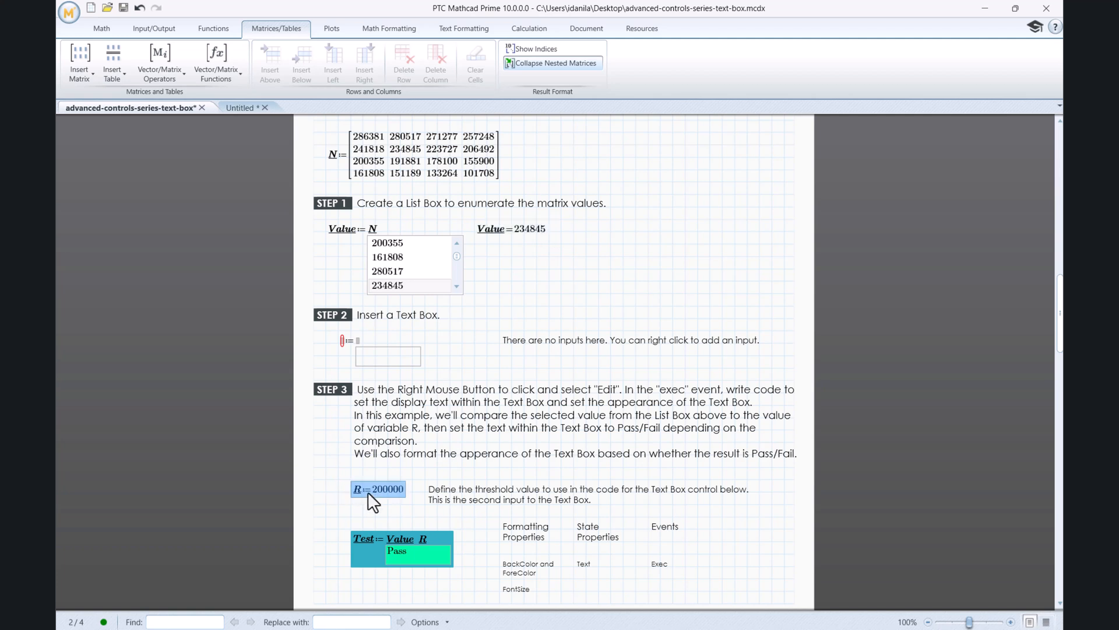
{"action": "left_click", "coordinate": [475, 581]}
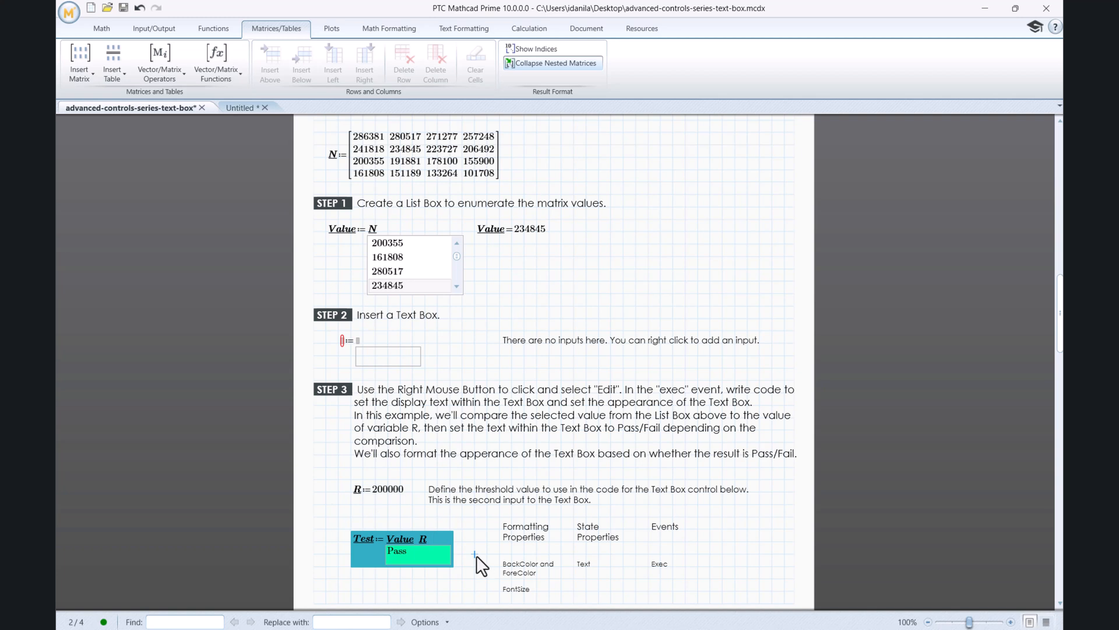
- Scroll through the Usage Notes to the Advanced Control Text Box Class link
{"action": "scroll", "scroll_direction": "down", "scroll_amount": 3}
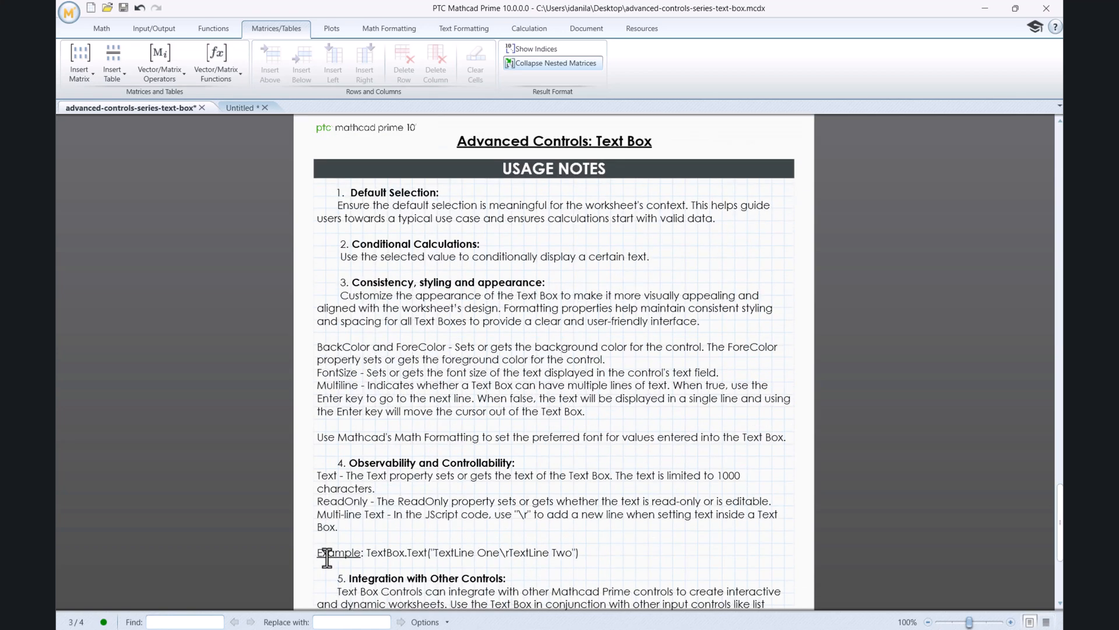
{"action": "scroll", "scroll_direction": "down", "scroll_amount": 3}
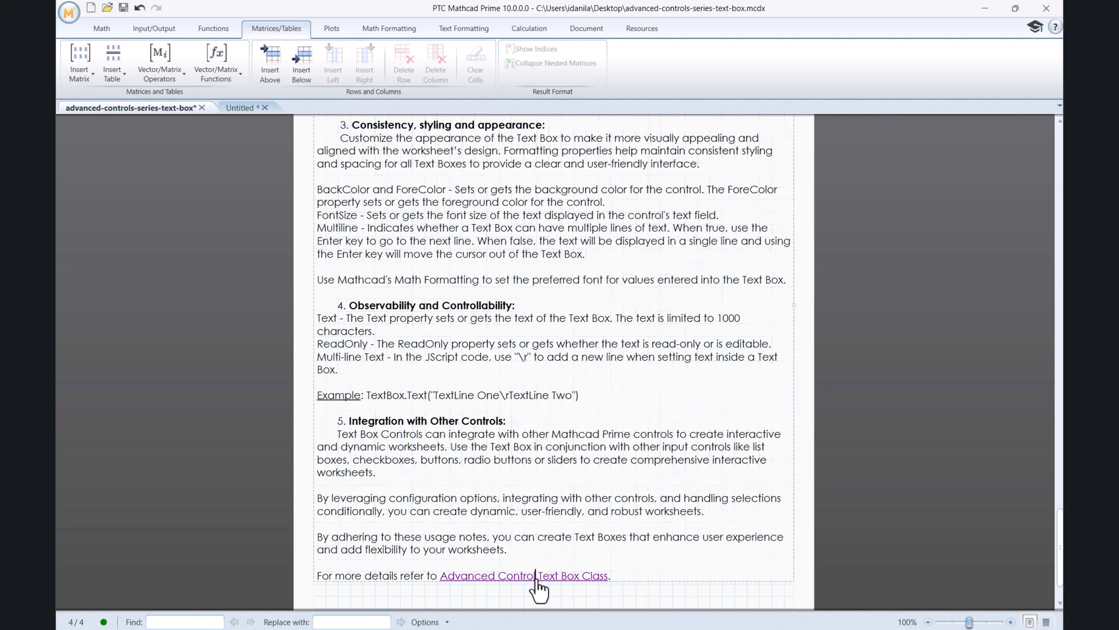
- Follow the Text Box Class help link, then view Format Properties and State Properties
{"action": "left_click", "coordinate": [525, 576]}
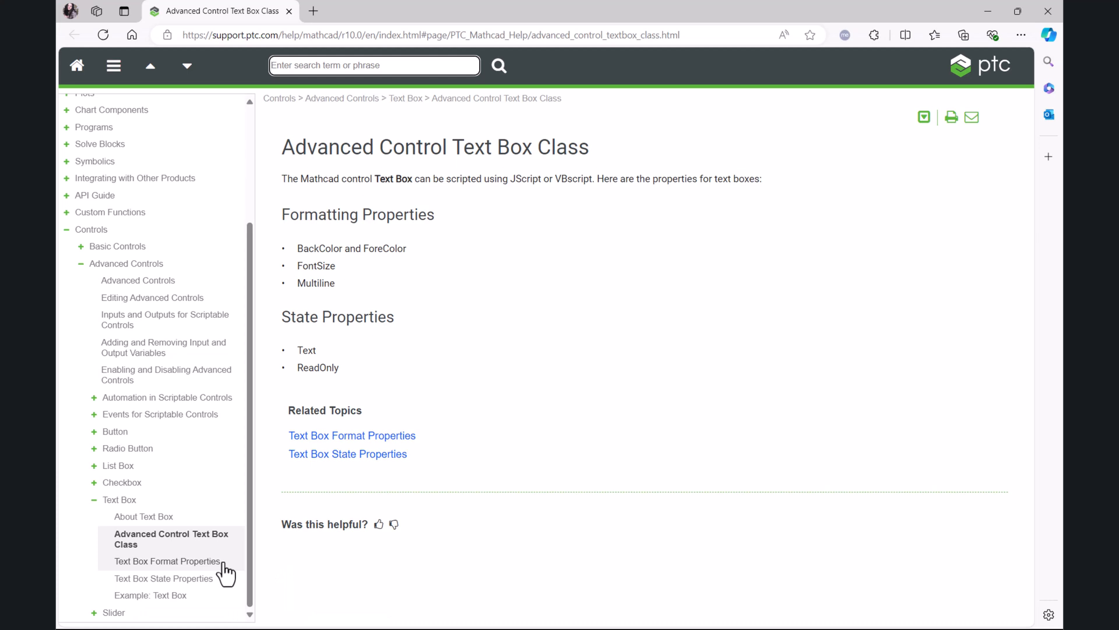
{"action": "left_click", "coordinate": [169, 561]}
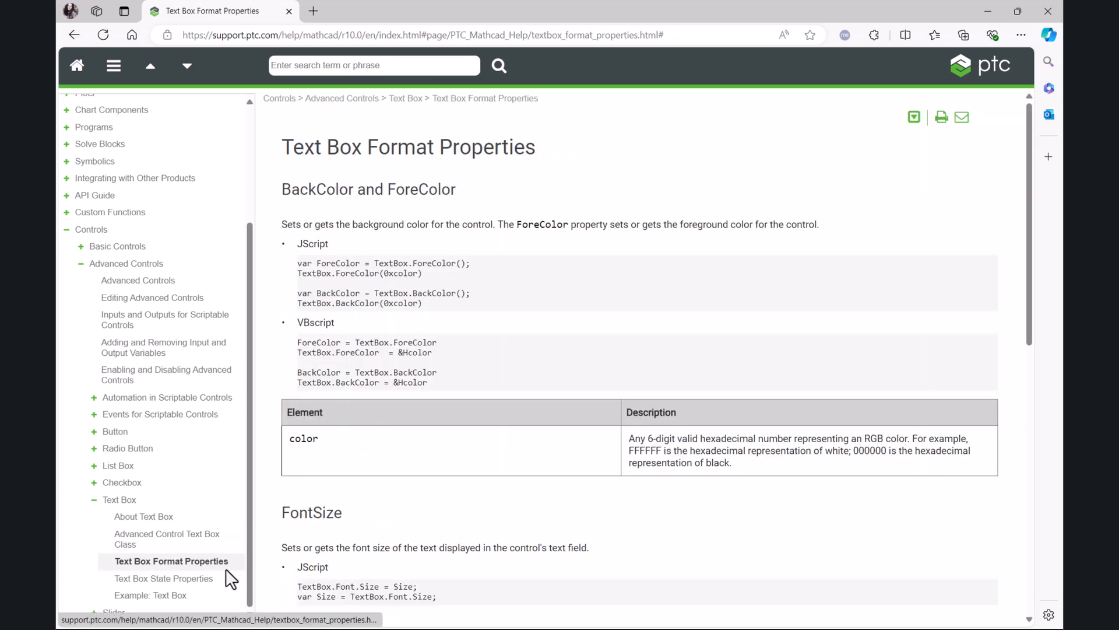
{"action": "left_click", "coordinate": [163, 578]}
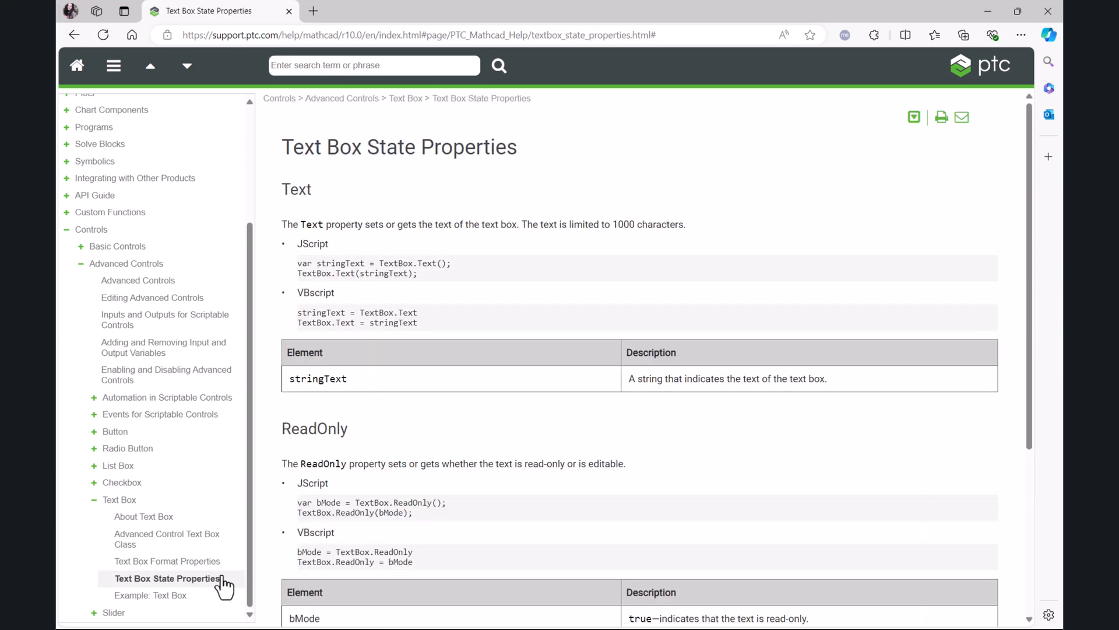